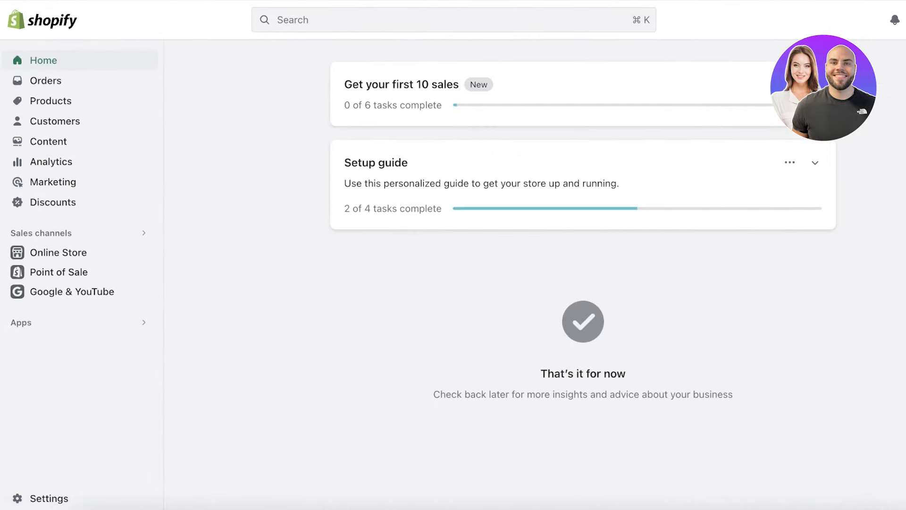
mouse_move(808, 175)
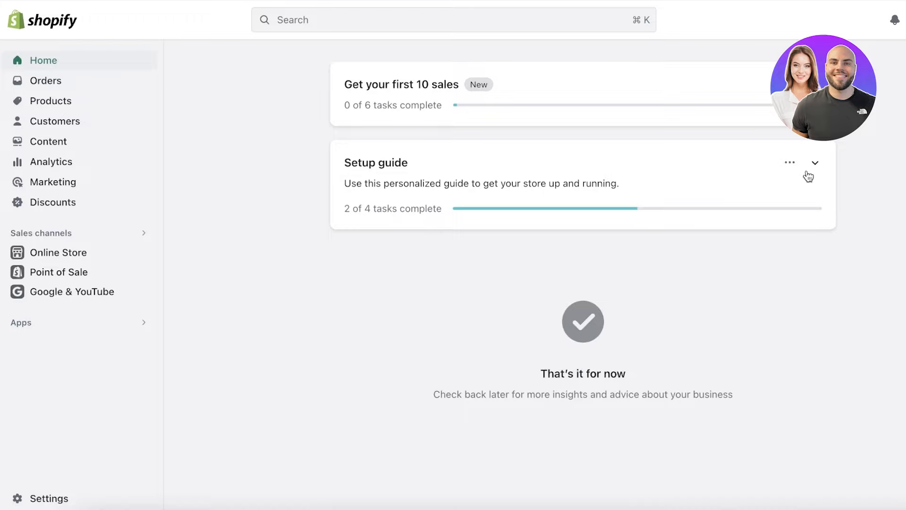
mouse_move(83, 83)
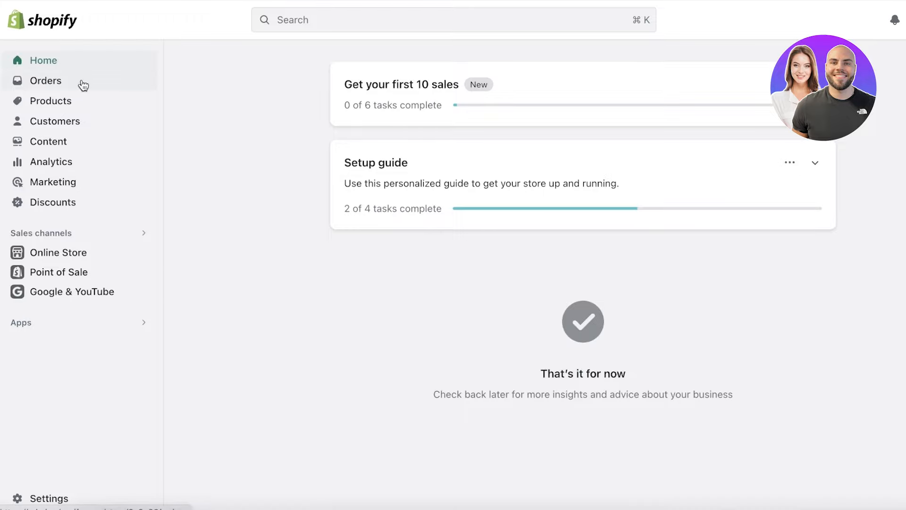
Visit the empty Orders page and Home, then reach Online Store Themes with Dawn current.
left_click(45, 80)
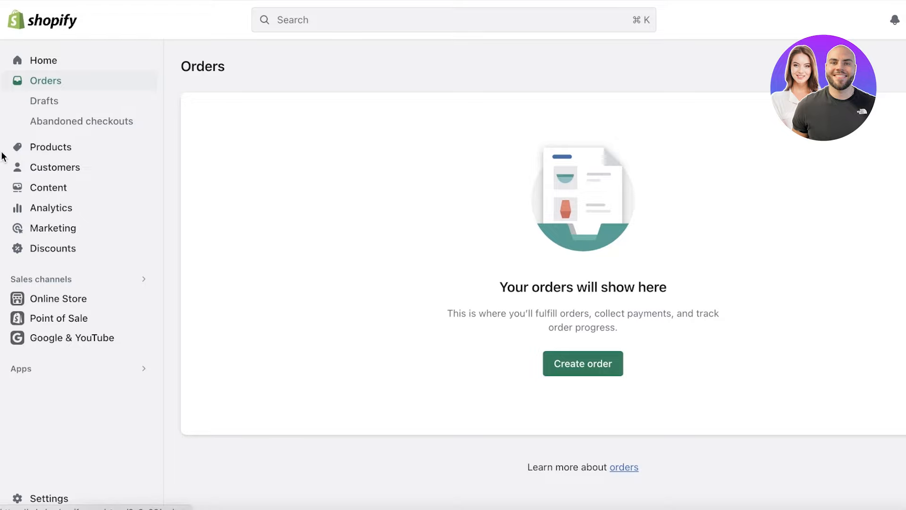
mouse_move(29, 156)
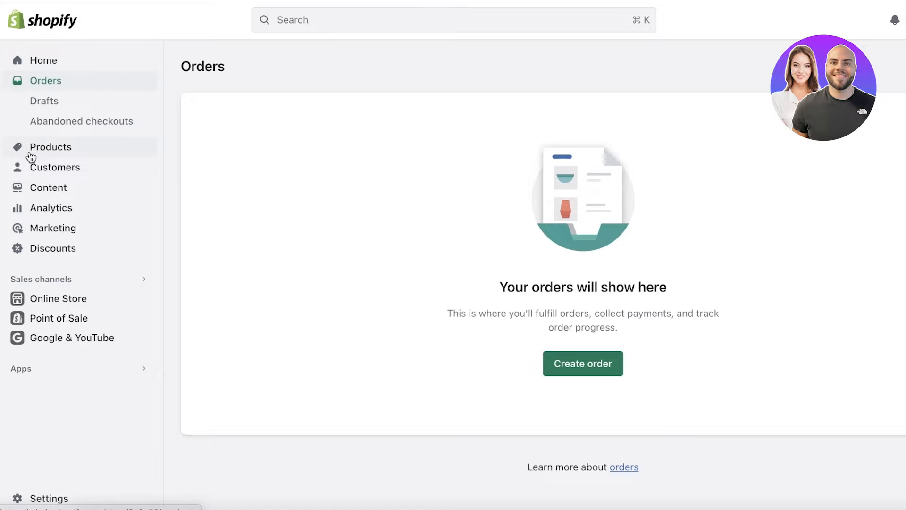
left_click(43, 60)
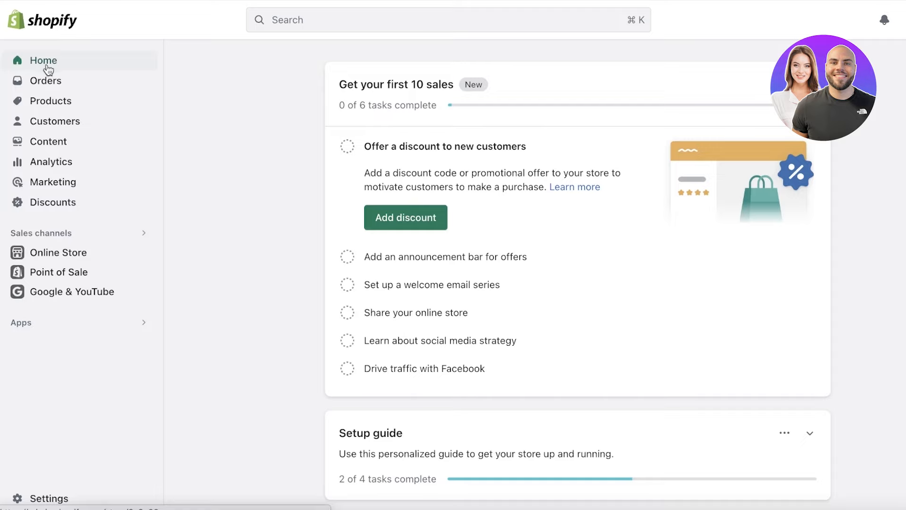
left_click(58, 253)
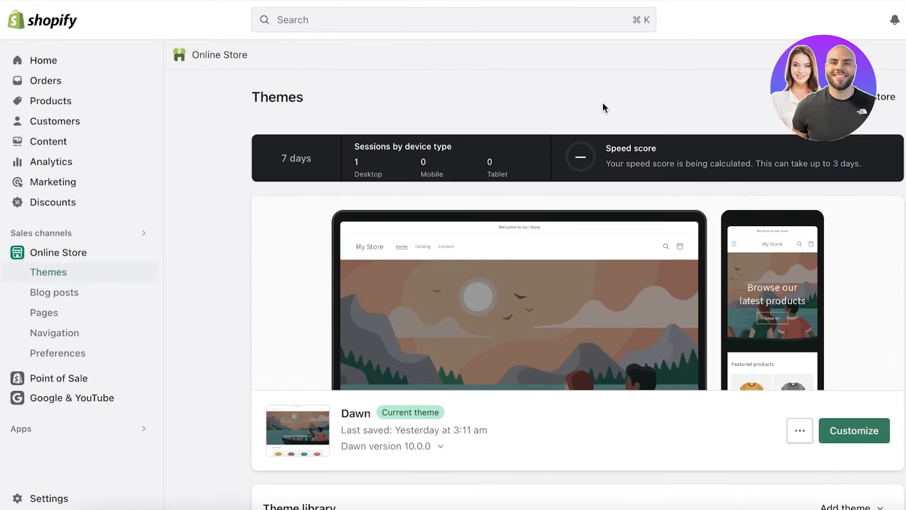
mouse_move(554, 122)
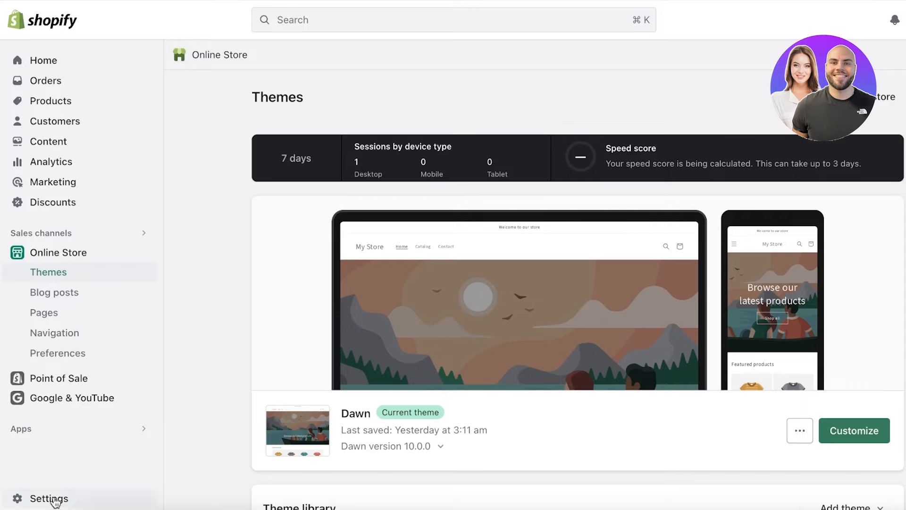
left_click(49, 497)
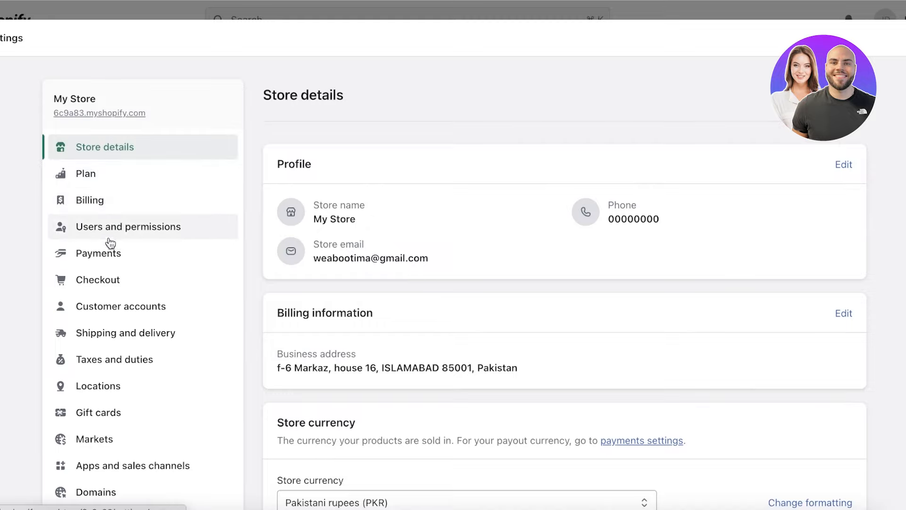
left_click(97, 280)
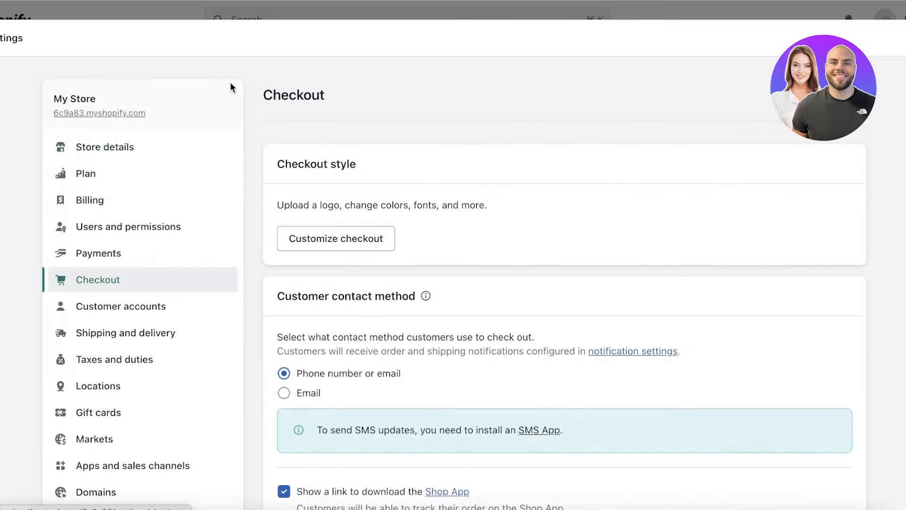
scroll("down", 3)
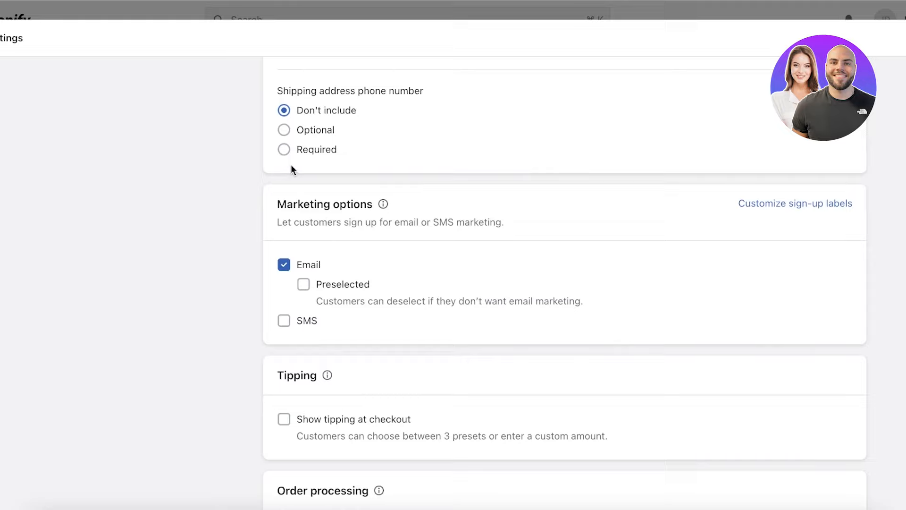
scroll("down", 3)
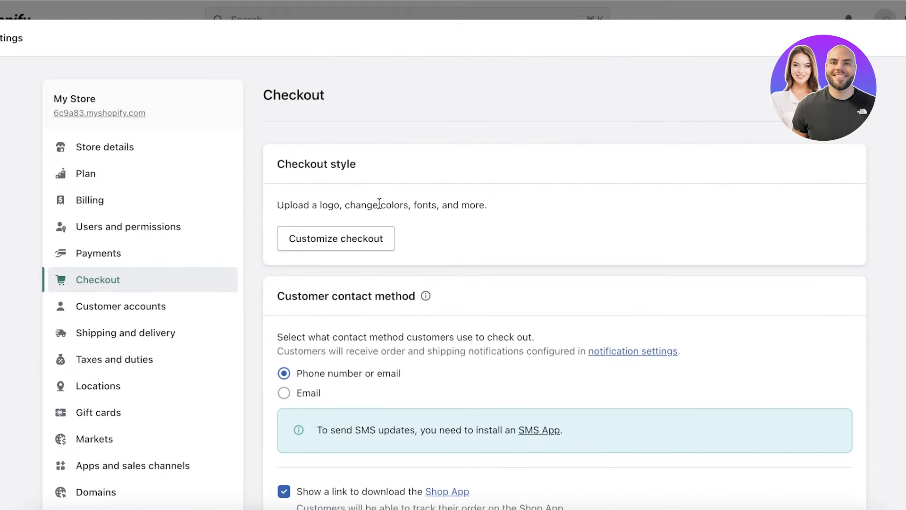
left_click(98, 253)
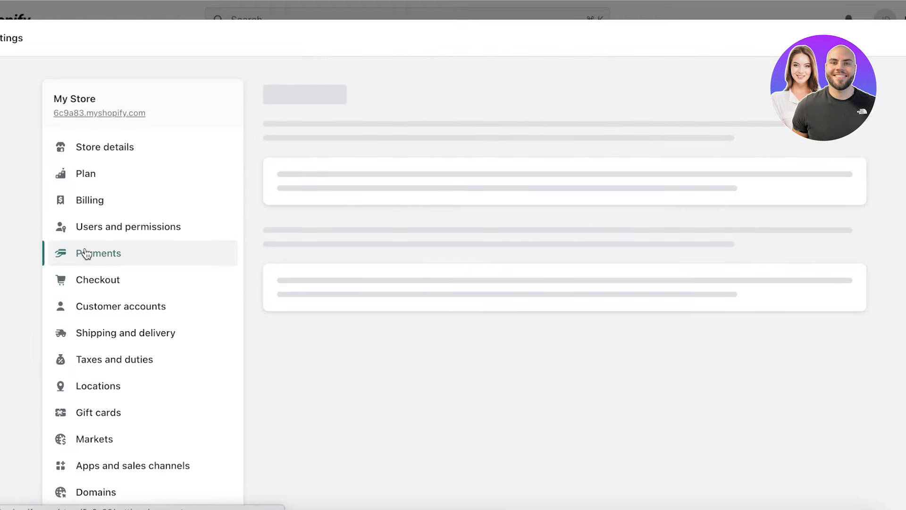
left_click(98, 253)
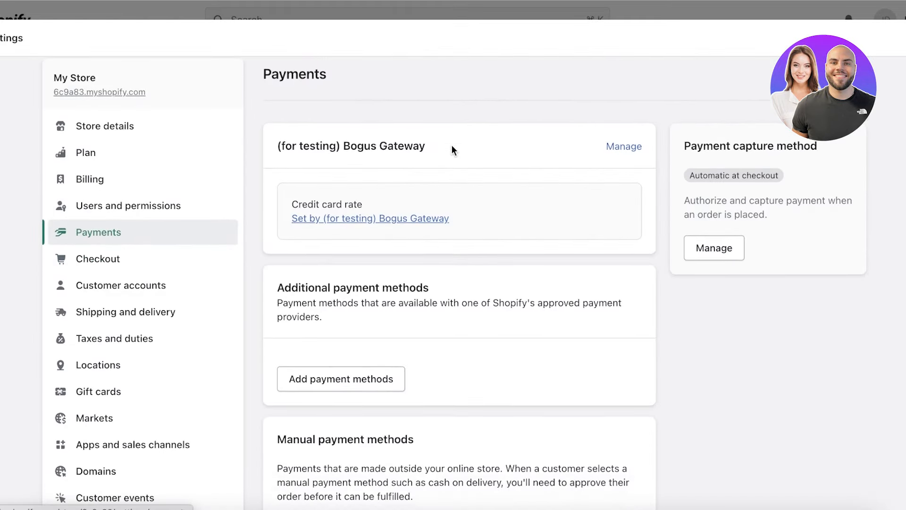
scroll("down", 3)
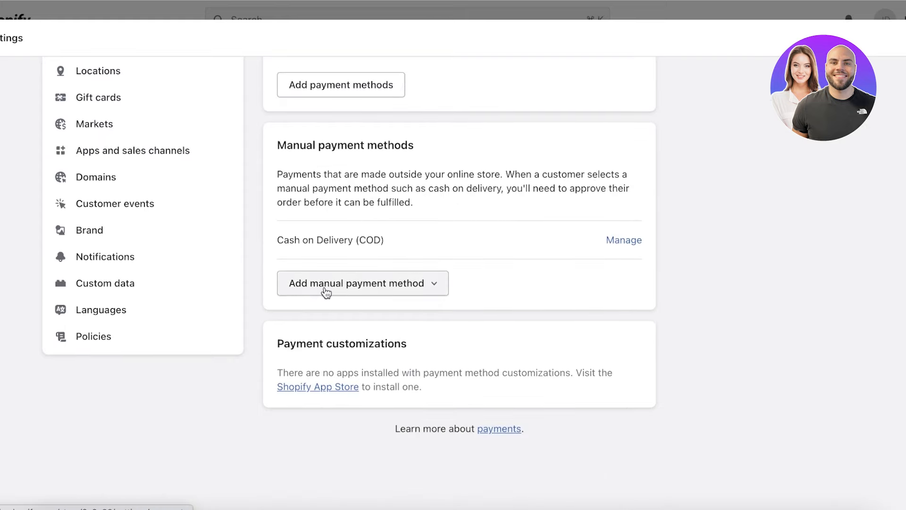
left_click(362, 283)
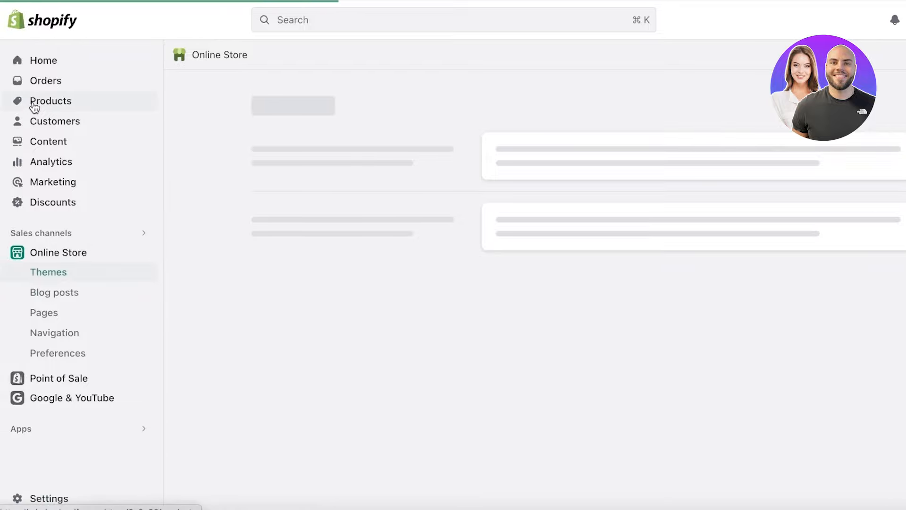
Open the live storefront and add the Bag product to the cart.
left_click(45, 80)
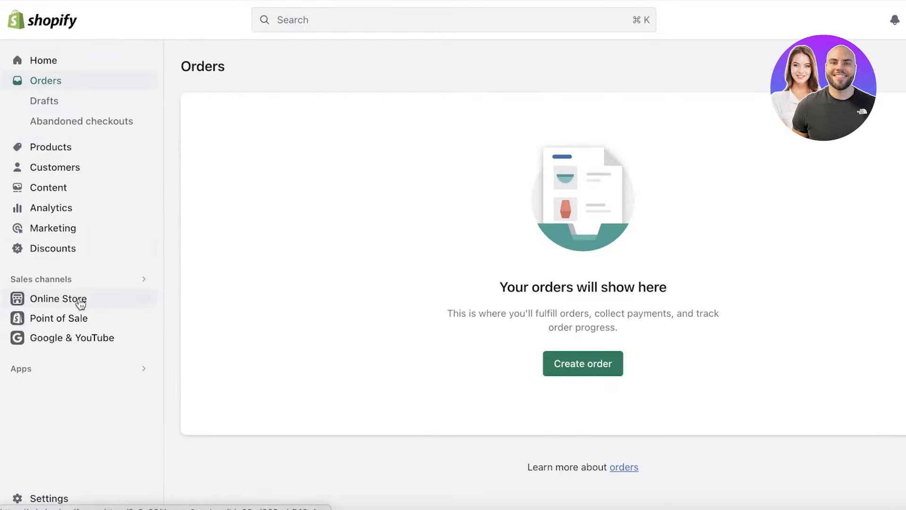
left_click(58, 299)
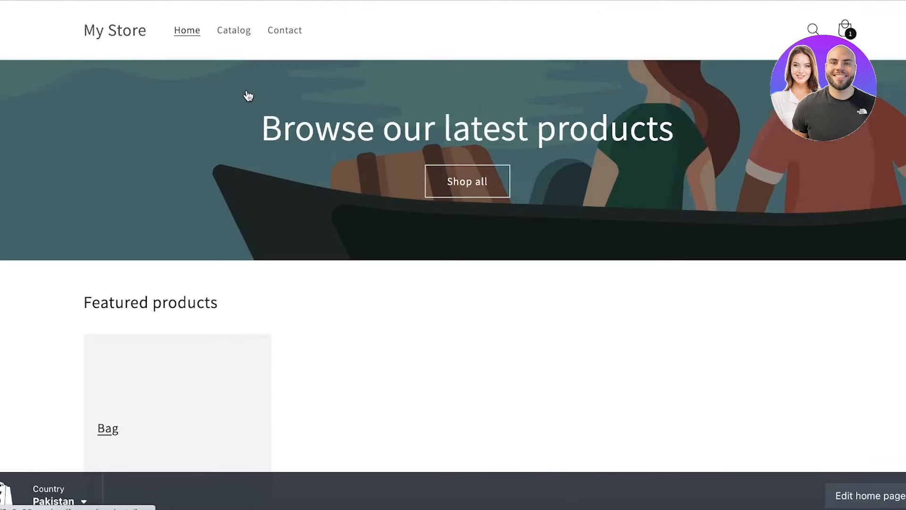
scroll("down", 3)
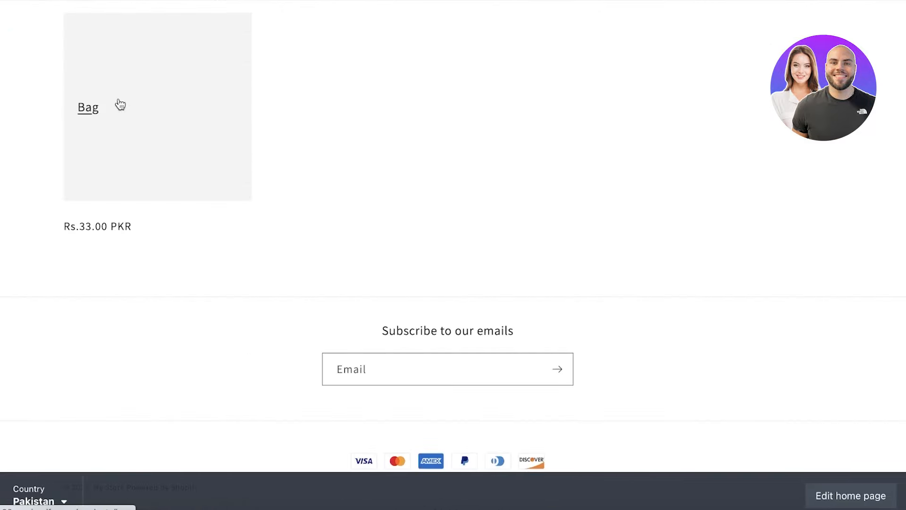
left_click(87, 108)
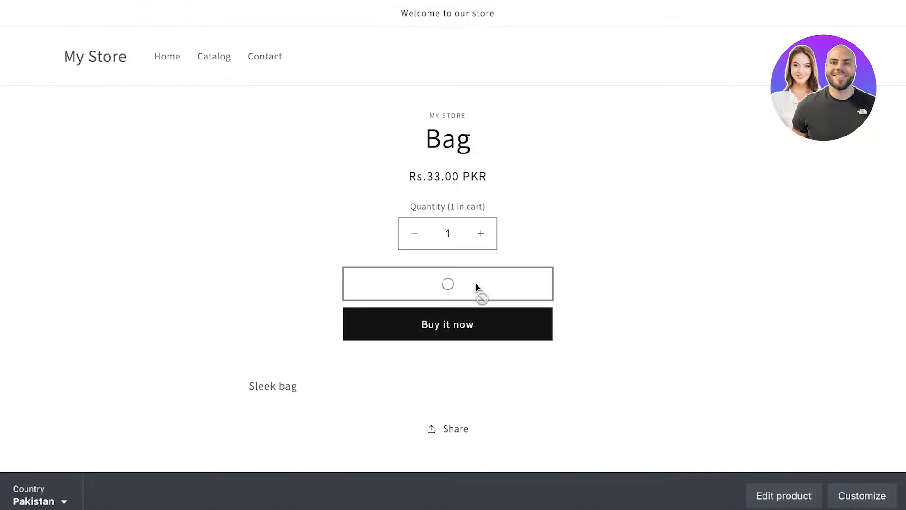
left_click(447, 284)
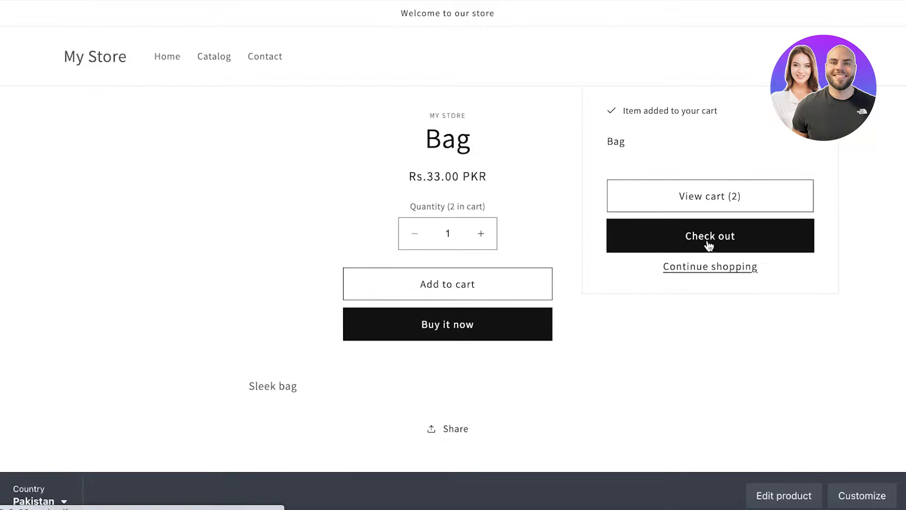
Check out and place order #1001, paying by Cash on Delivery.
left_click(710, 236)
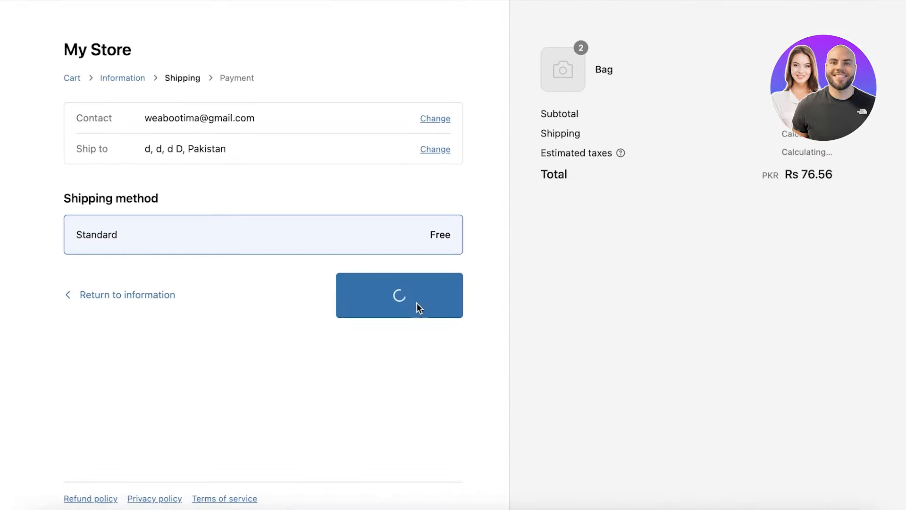
left_click(399, 295)
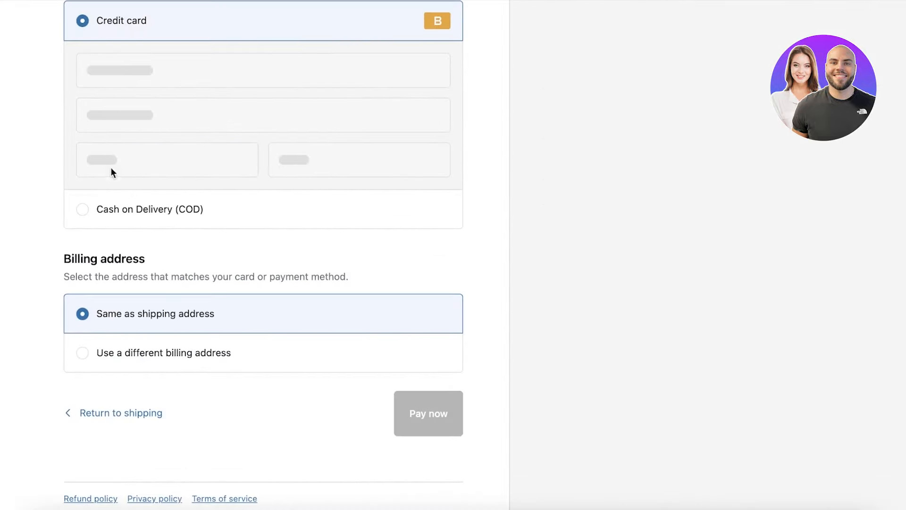
left_click(83, 210)
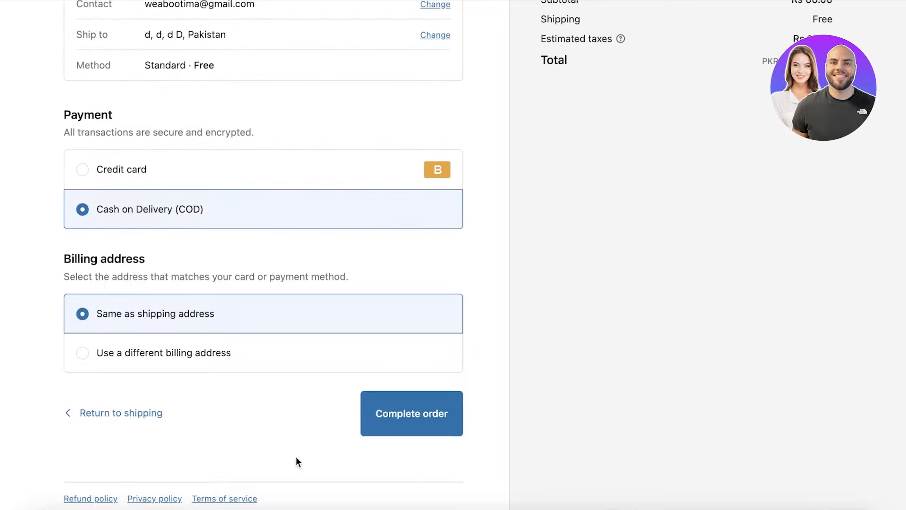
mouse_move(394, 428)
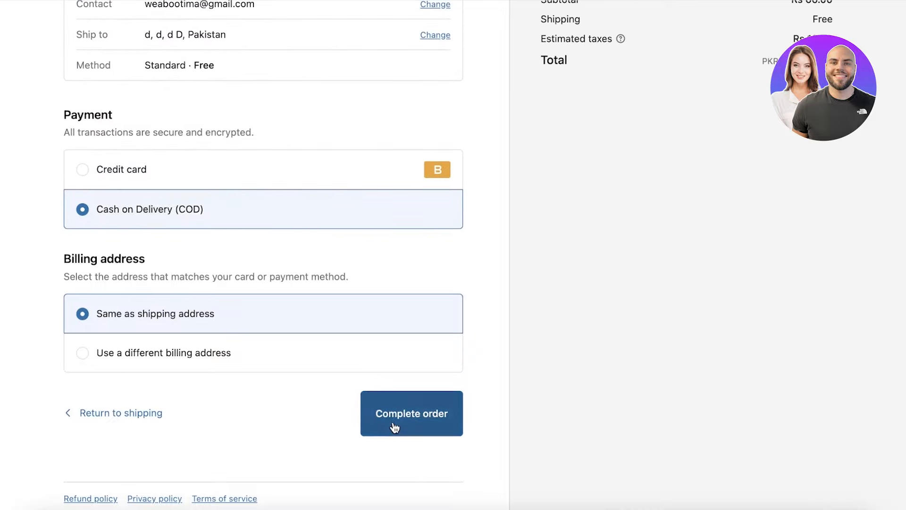
left_click(412, 413)
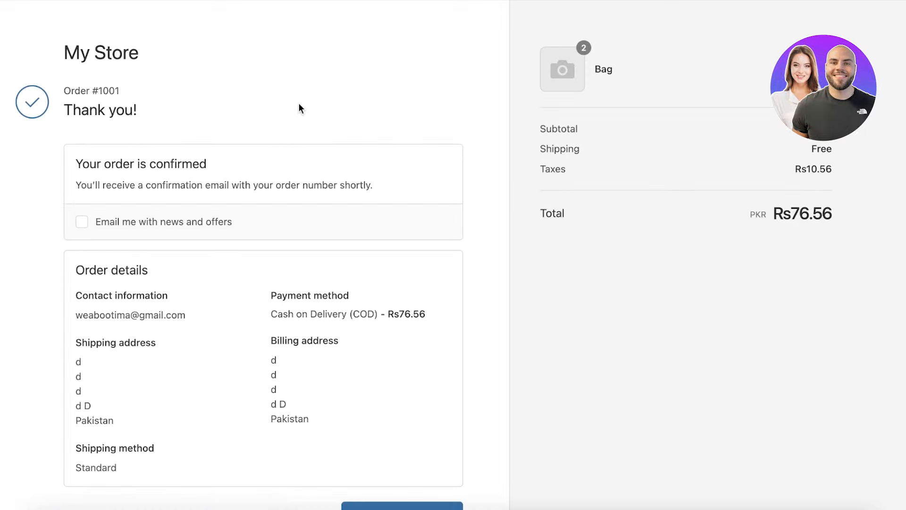
mouse_move(284, 100)
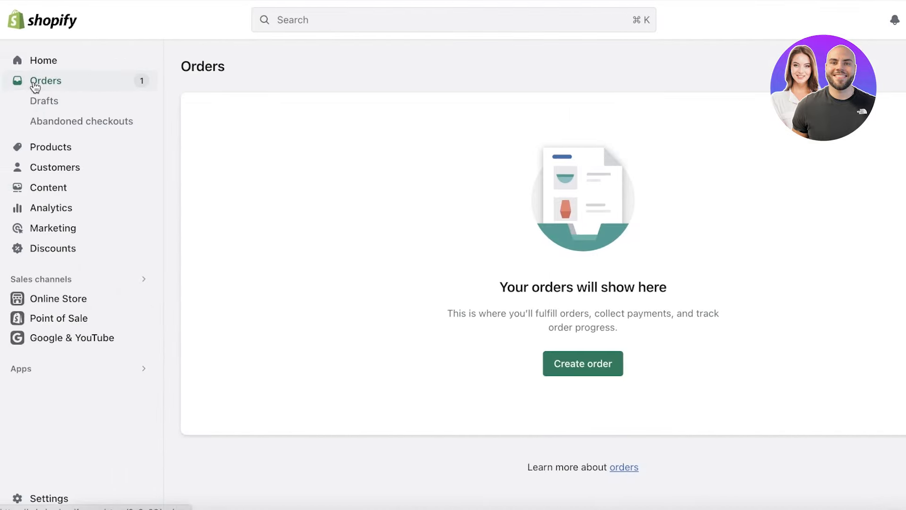
left_click(42, 60)
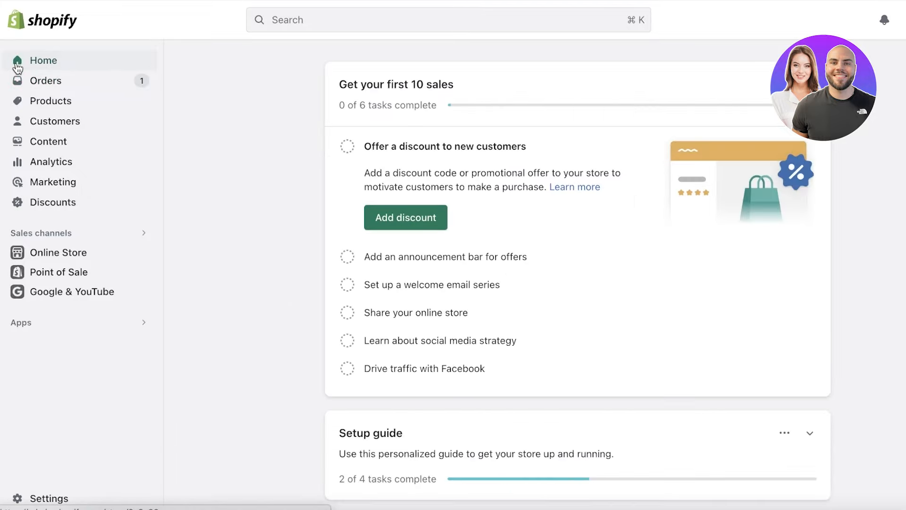
left_click(45, 80)
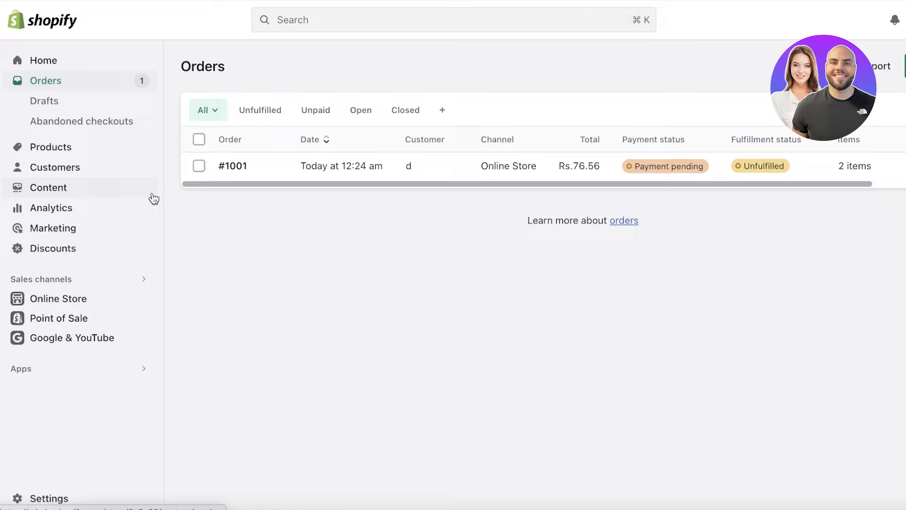
mouse_move(128, 49)
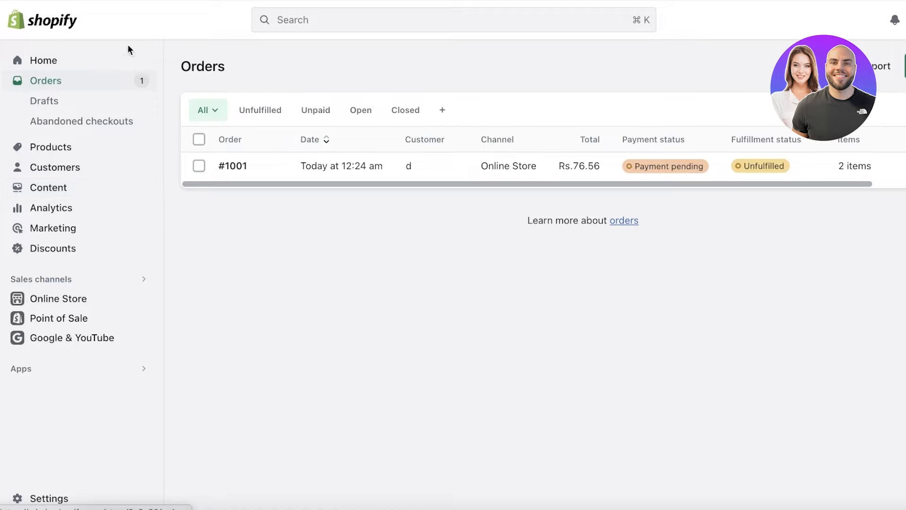
left_click(233, 165)
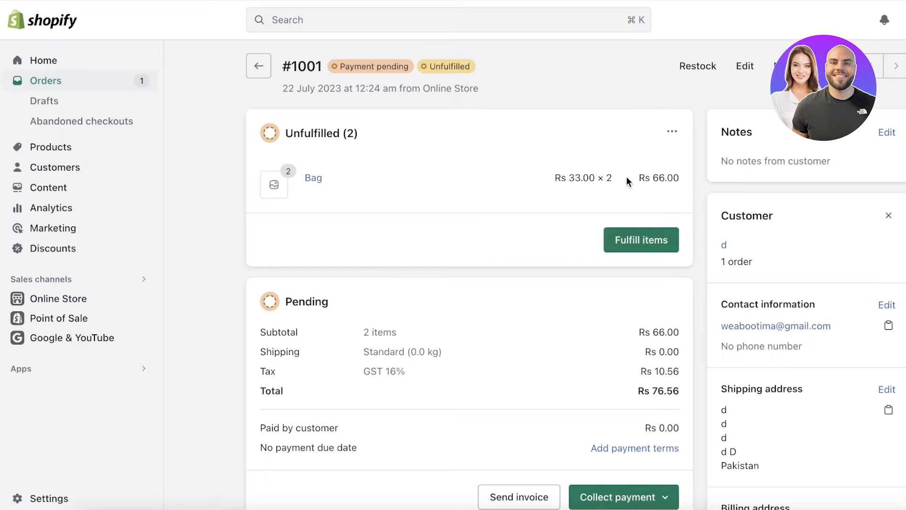
scroll("down", 3)
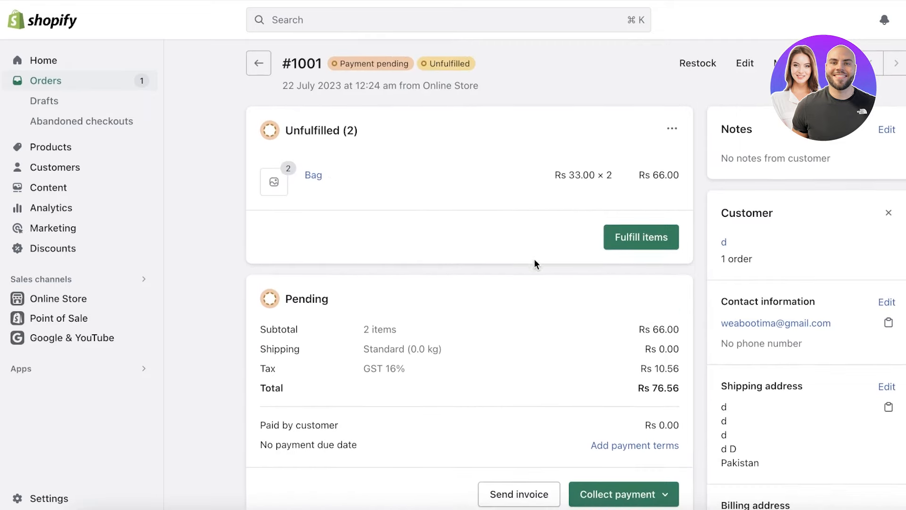
scroll("down", 3)
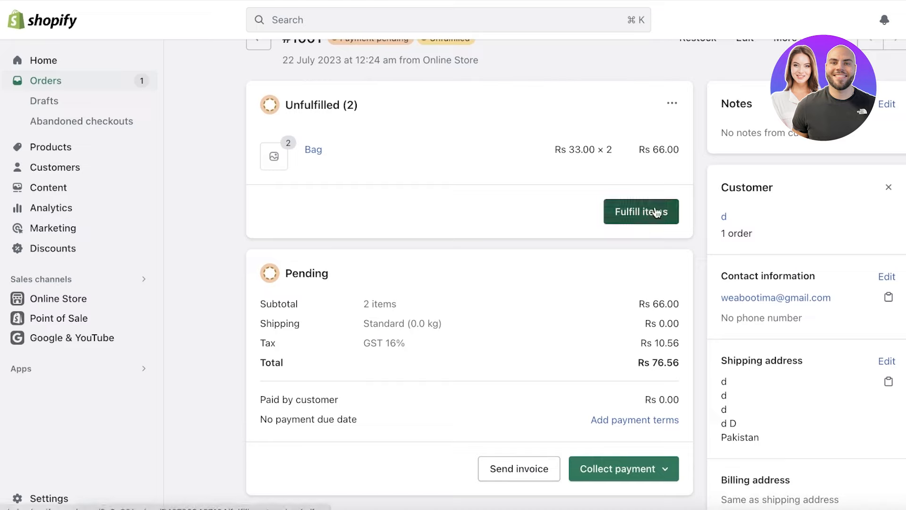
left_click(672, 103)
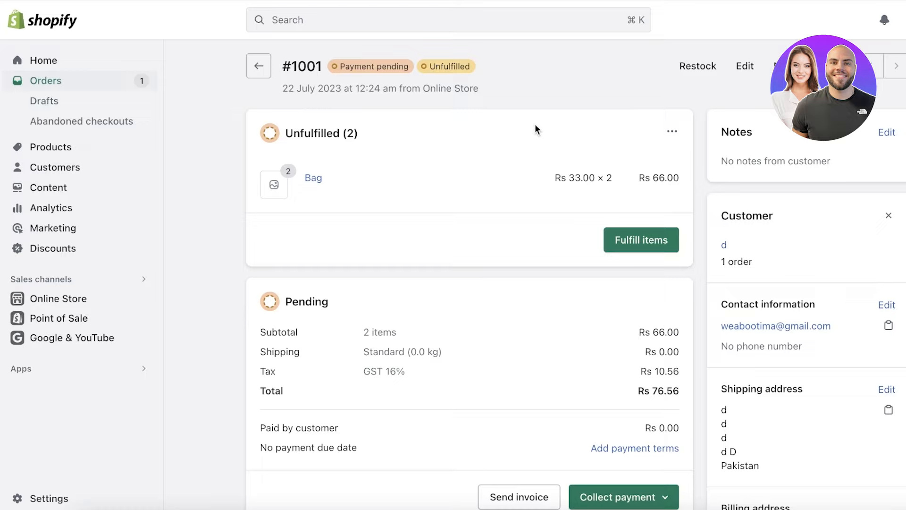
mouse_move(628, 148)
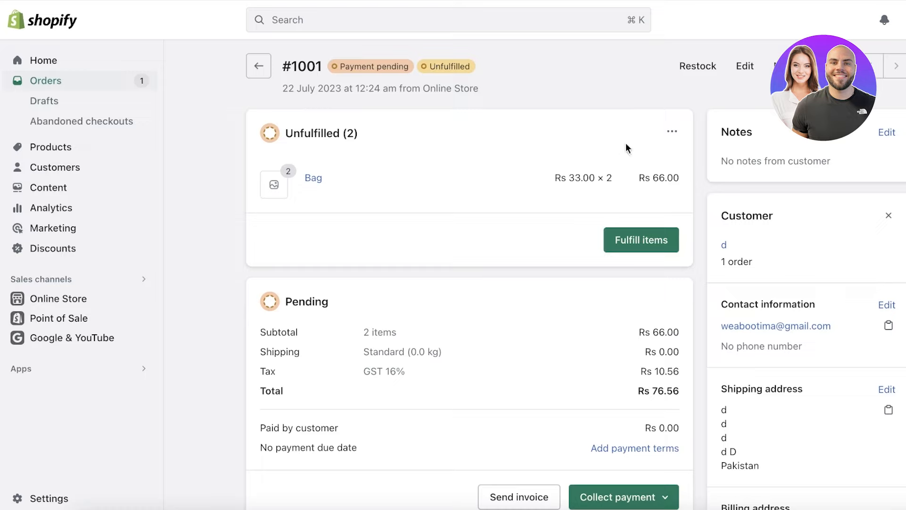
left_click(671, 131)
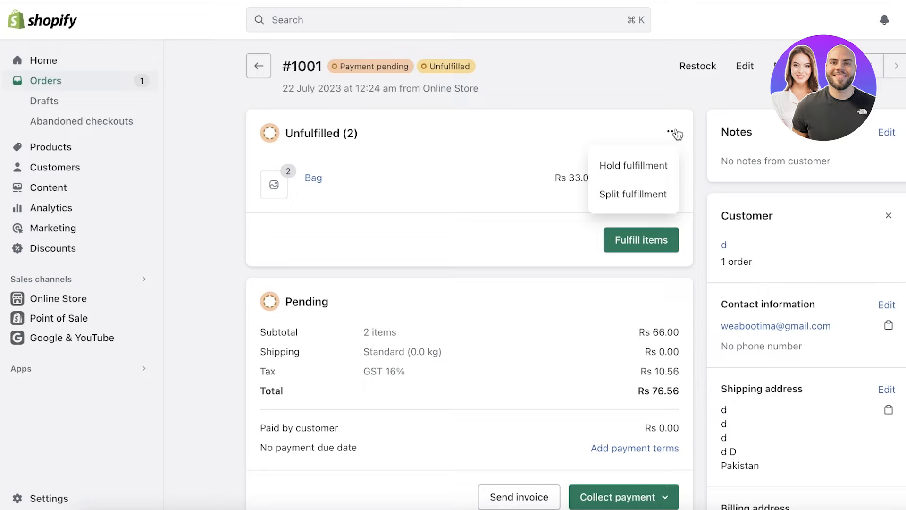
mouse_move(636, 199)
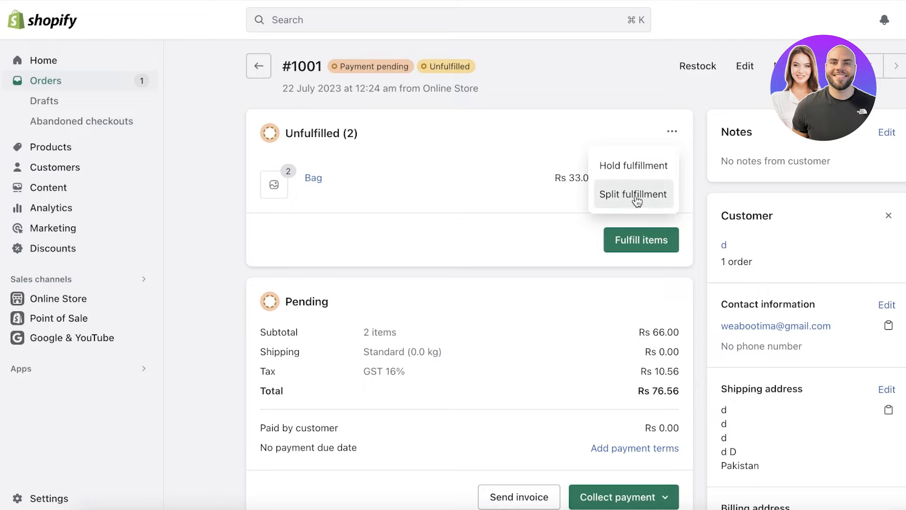
left_click(633, 194)
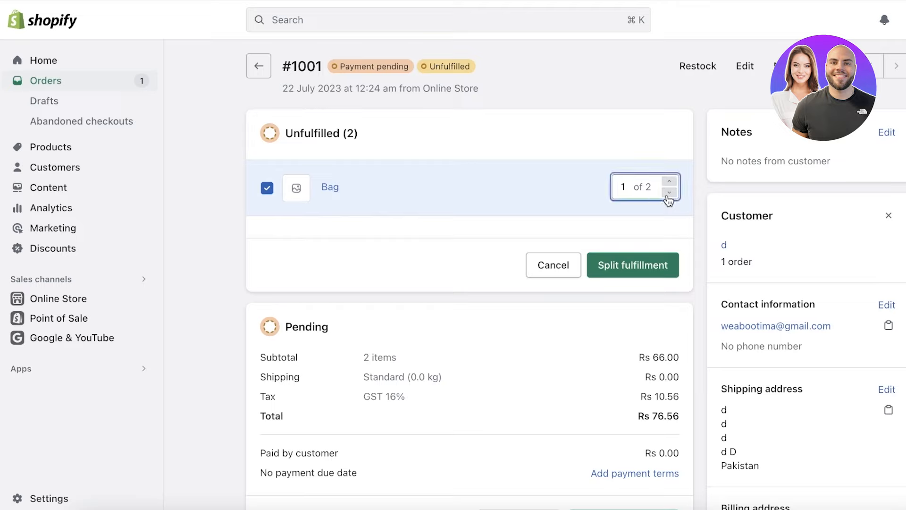
left_click(553, 265)
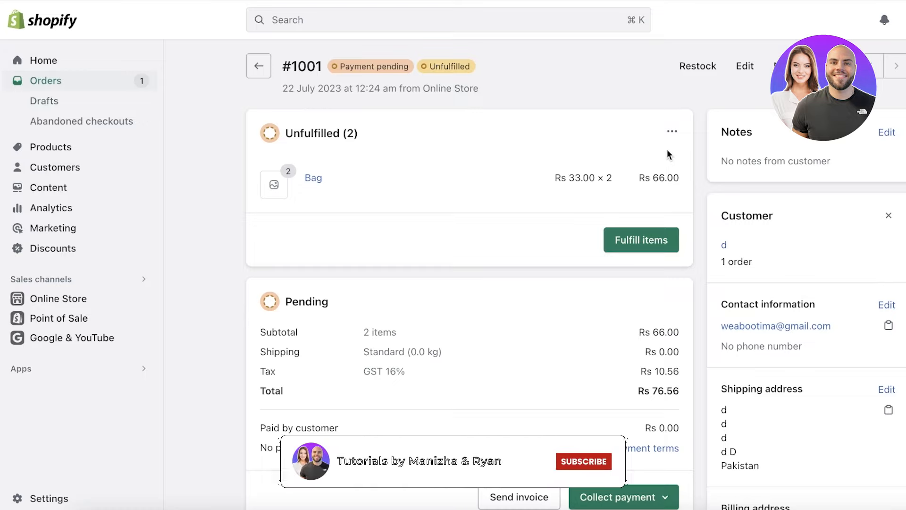
left_click(584, 461)
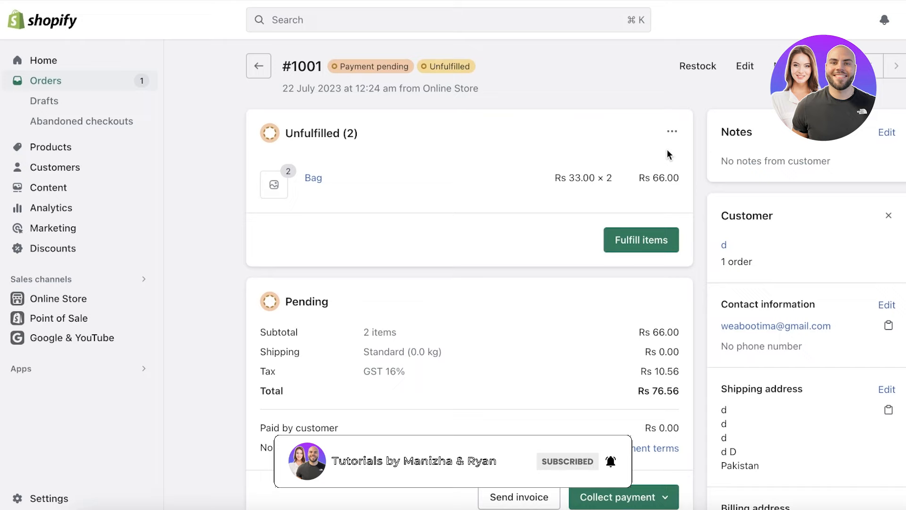
Mark order #1001 as paid manually, then return to the Orders list.
scroll("down", 3)
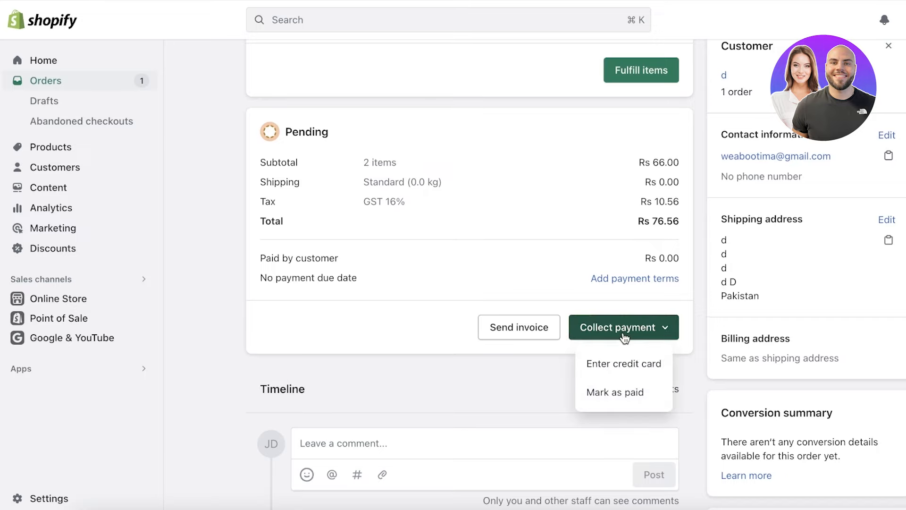
left_click(615, 392)
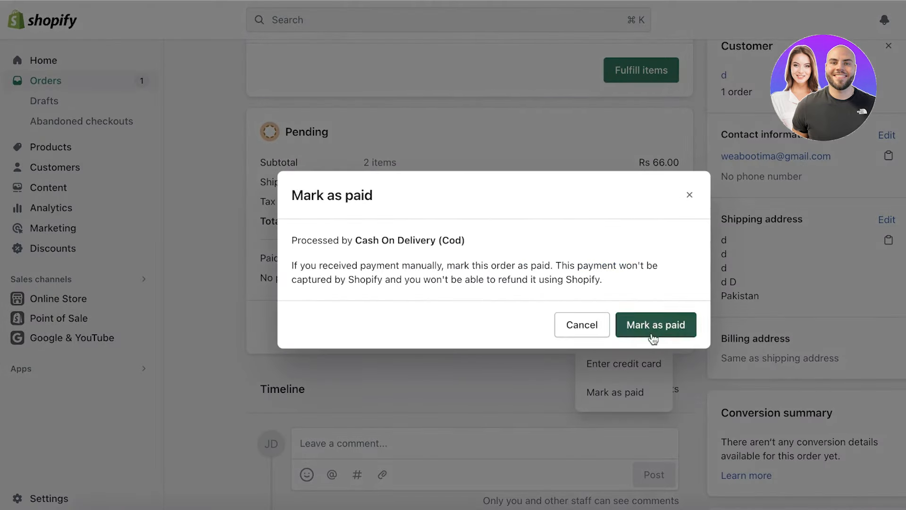
left_click(655, 324)
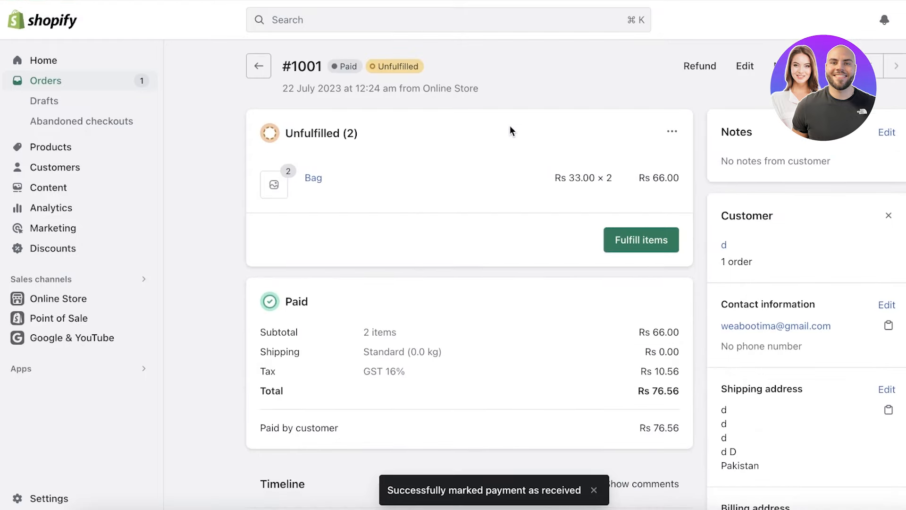
left_click(259, 66)
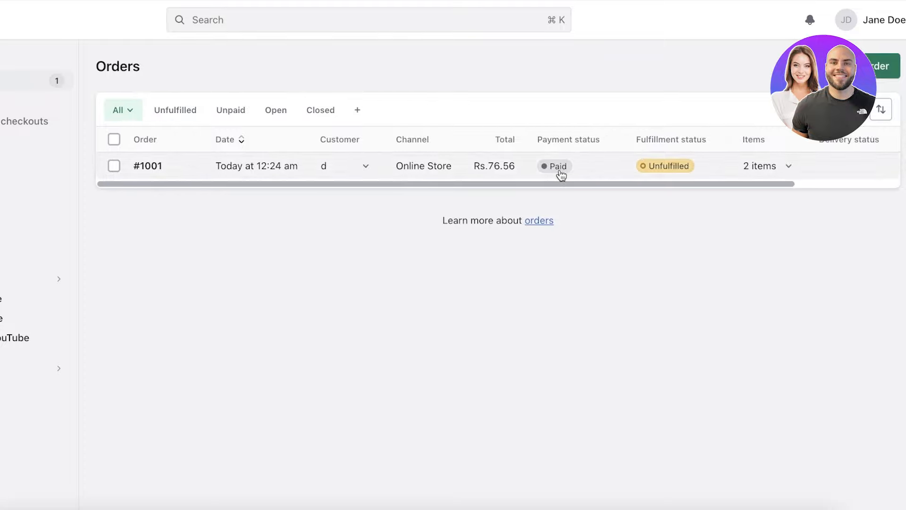
Open order #1001 and try a fulfilment hold with an out-of-stock reason, then cancel it.
left_click(147, 166)
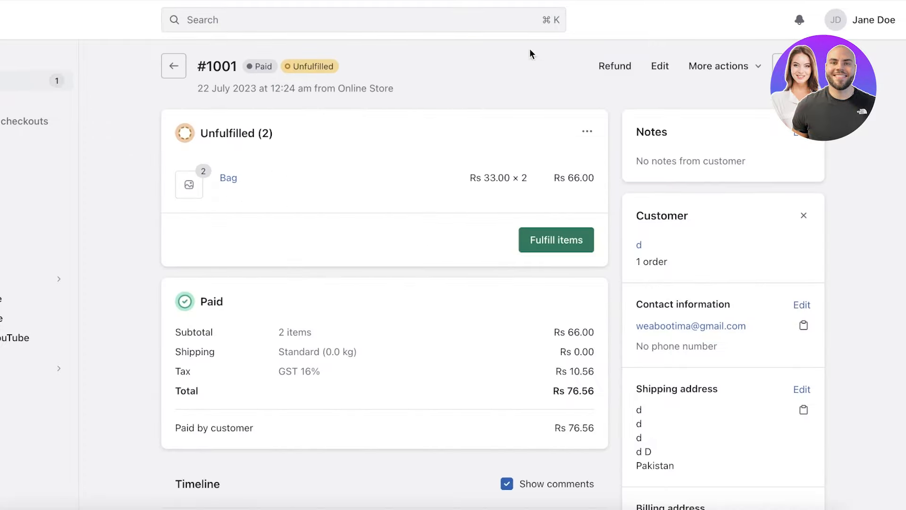
mouse_move(589, 118)
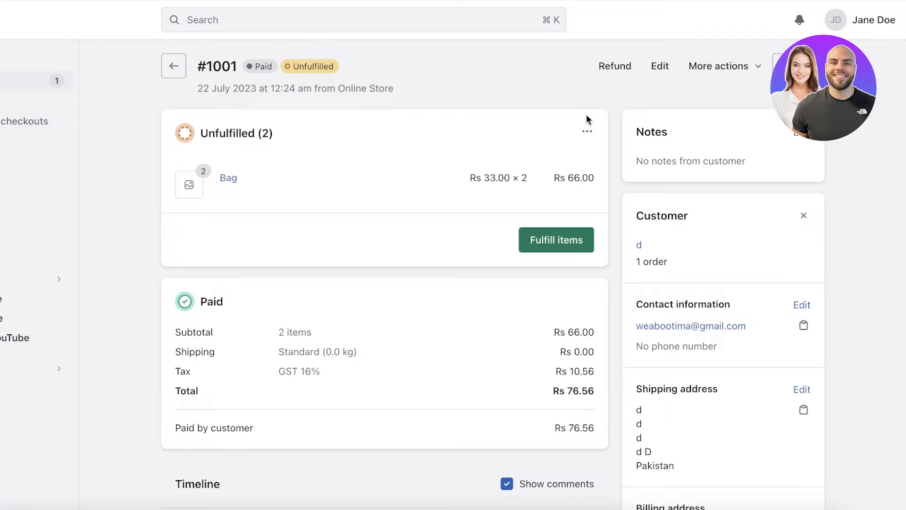
mouse_move(564, 150)
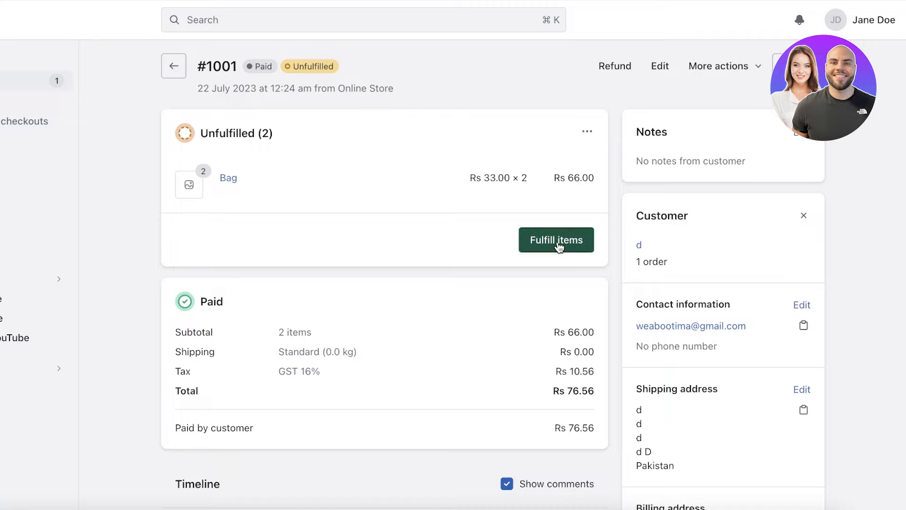
left_click(588, 131)
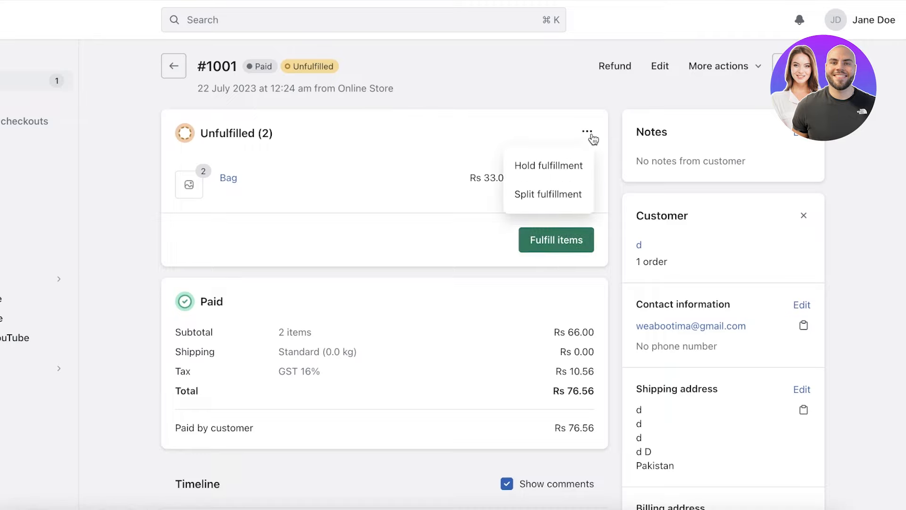
mouse_move(597, 147)
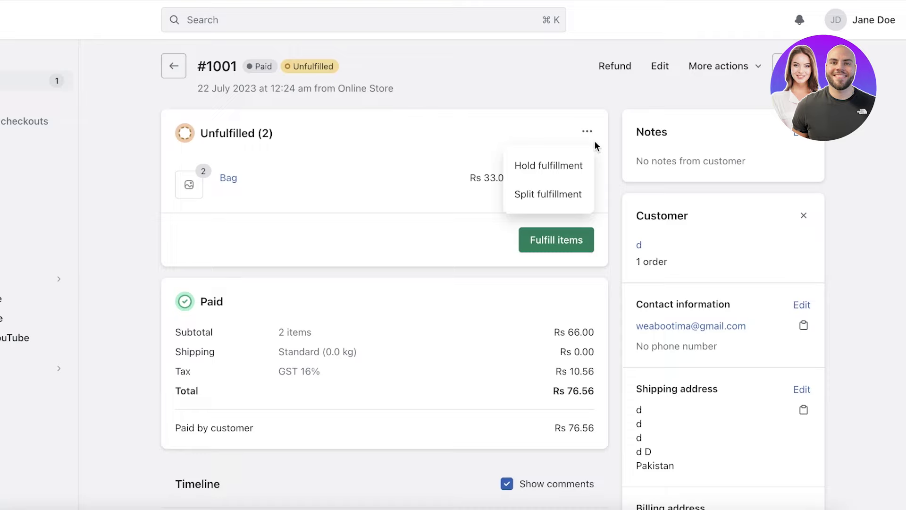
left_click(548, 166)
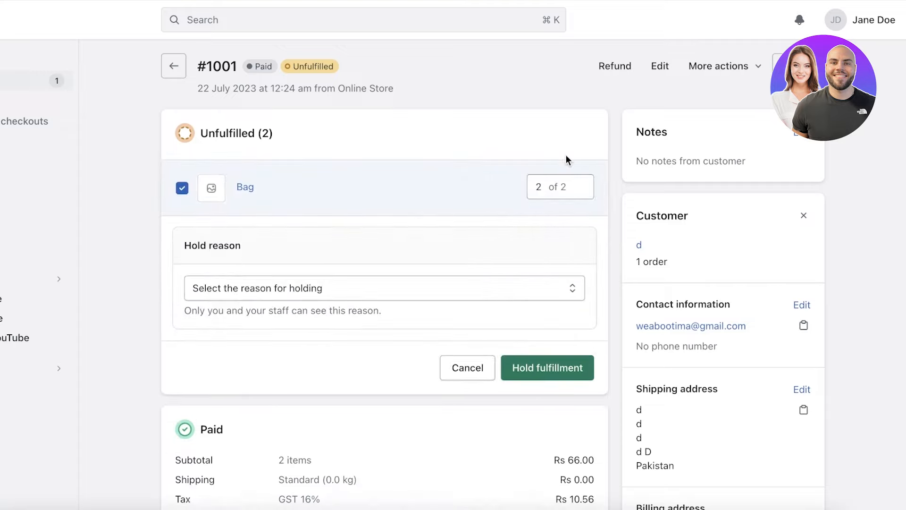
left_click(408, 288)
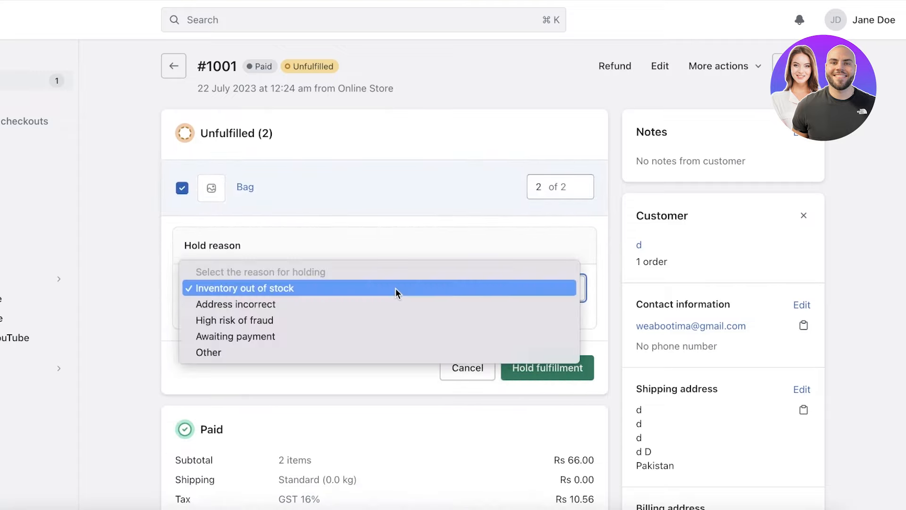
mouse_move(361, 313)
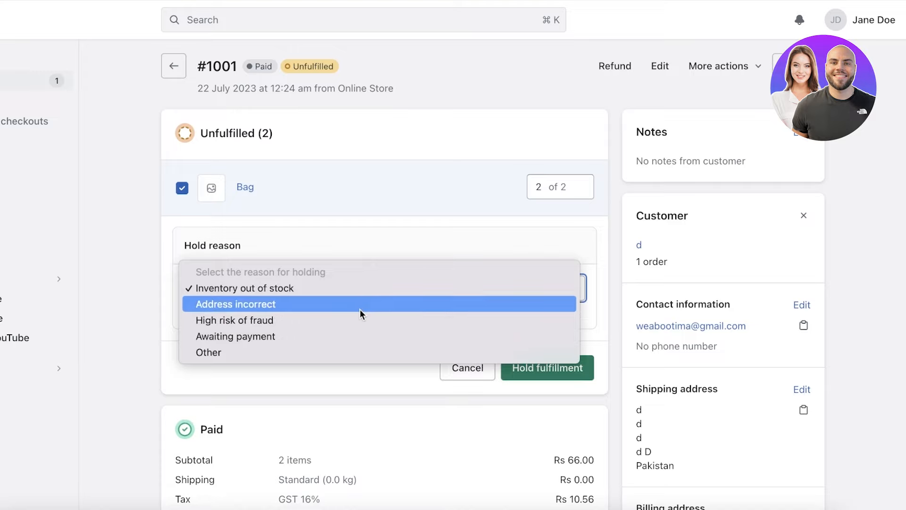
mouse_move(340, 340)
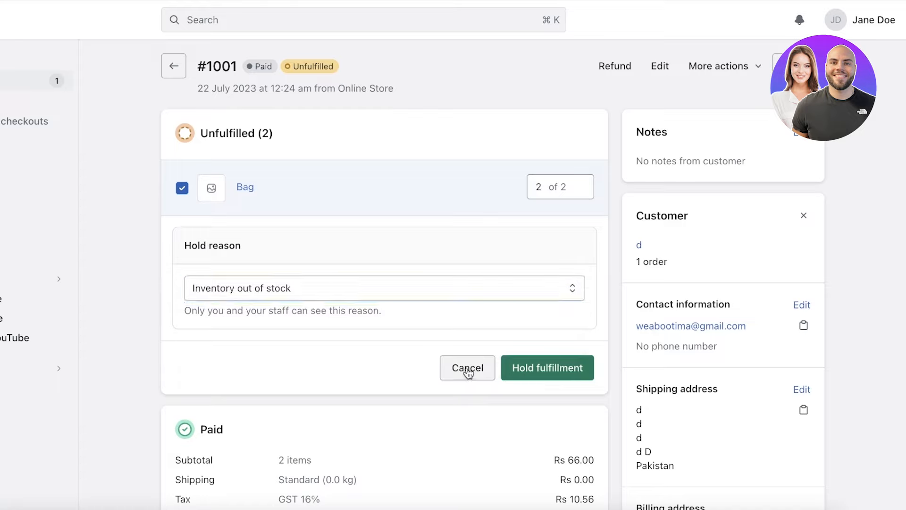
left_click(467, 368)
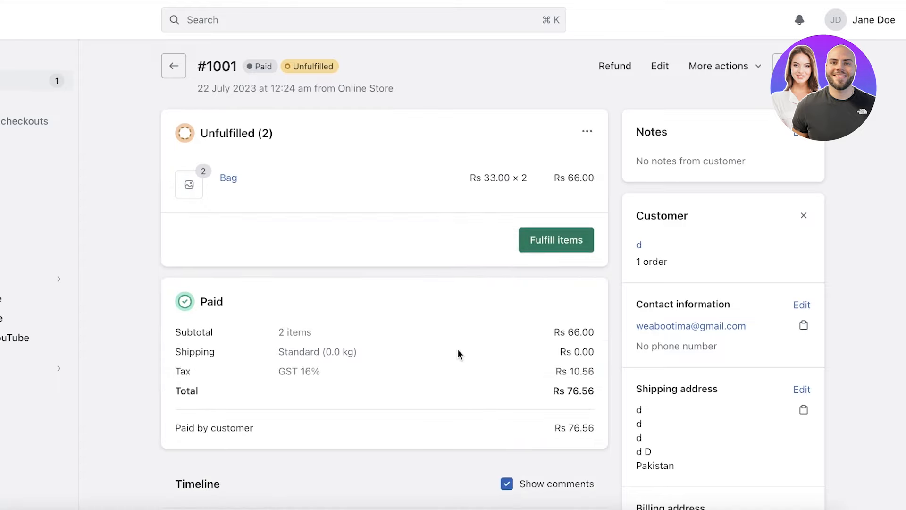
mouse_move(526, 209)
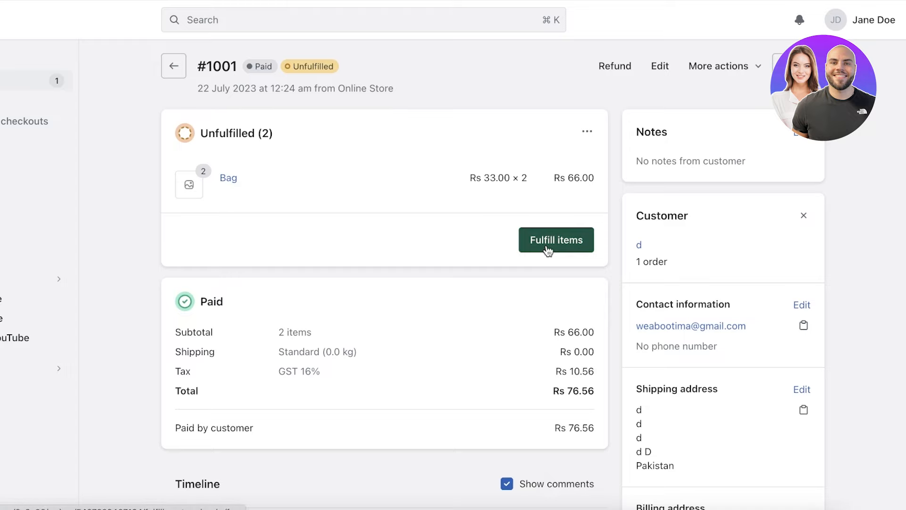
Start fulfilling both bags and enter tracking number 09538923.
left_click(556, 239)
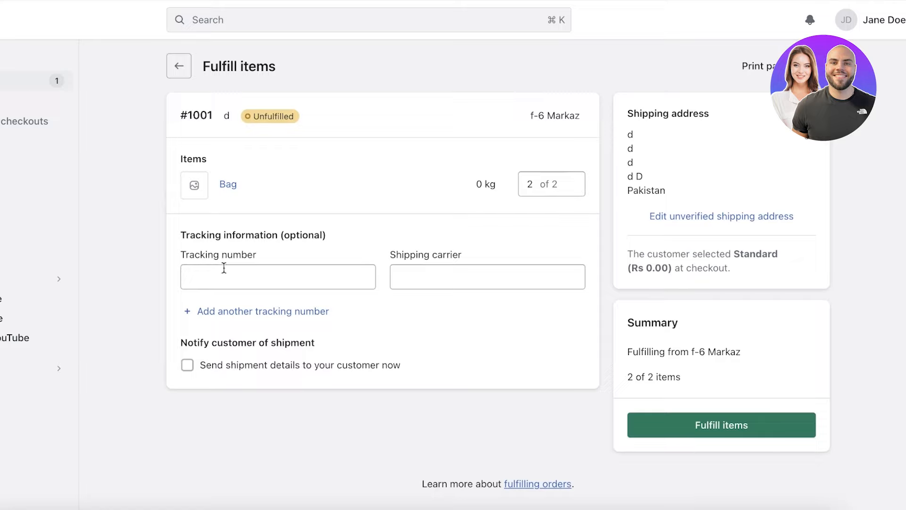
left_click(277, 277)
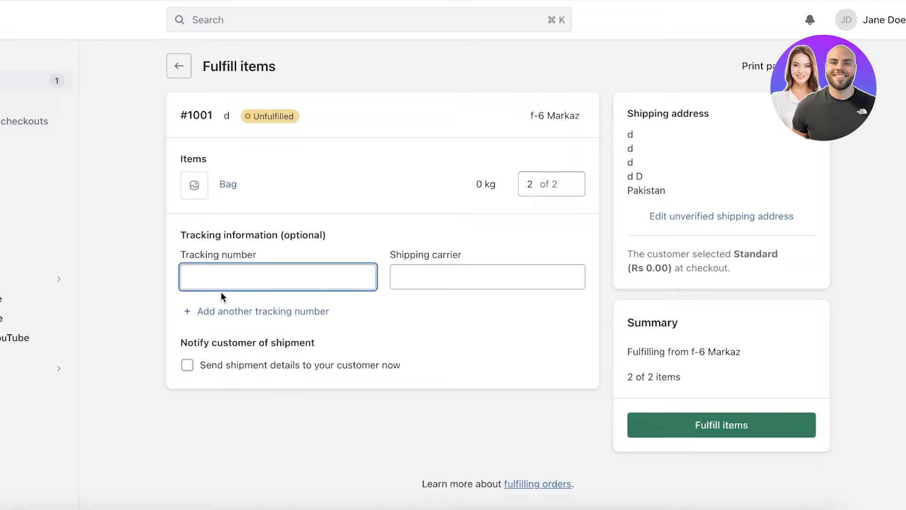
type("095389")
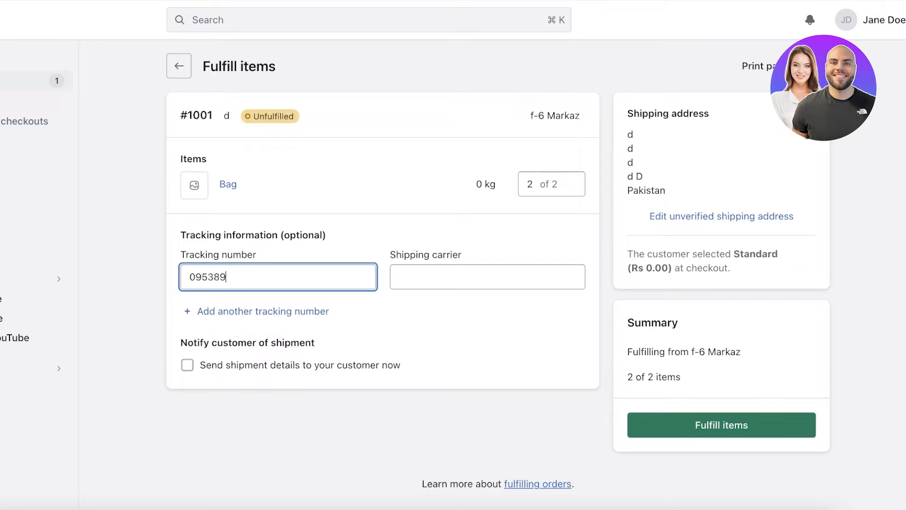
Browse the shipping carrier list and filter it by typing 'tc'.
left_click(487, 276)
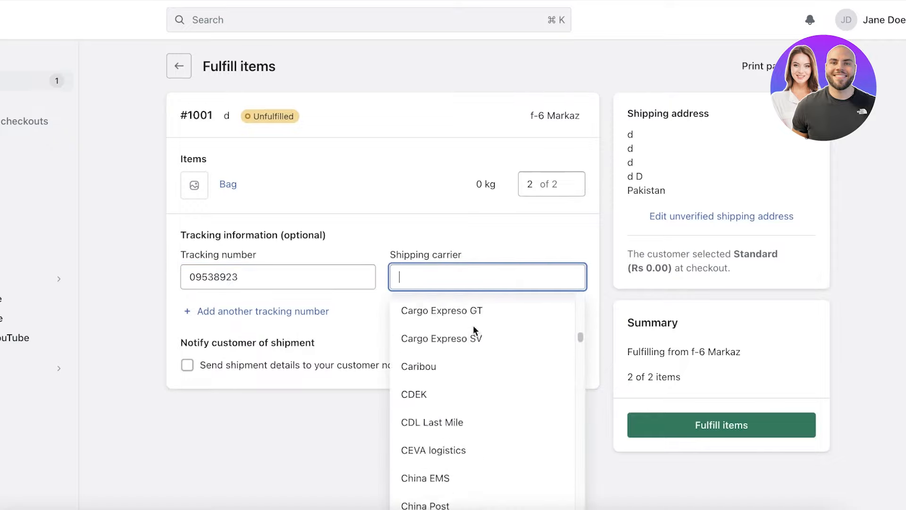
scroll("down", 3)
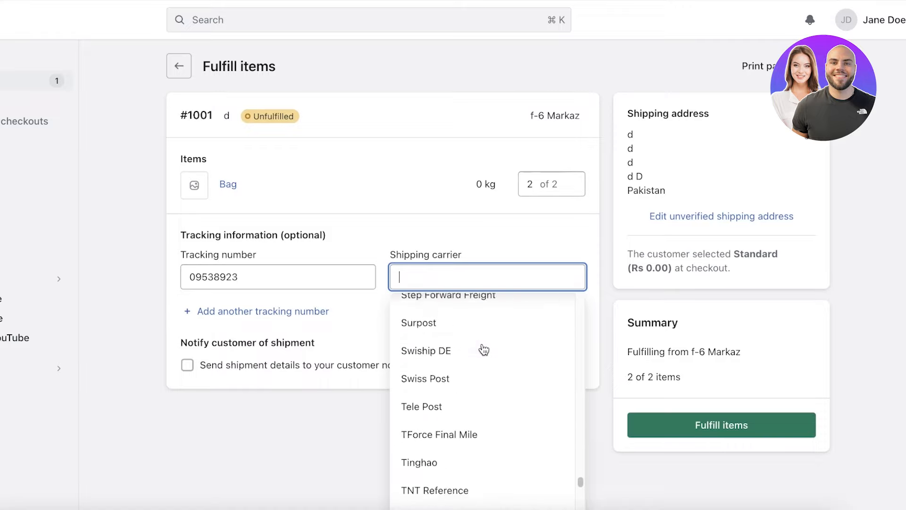
scroll("down", 3)
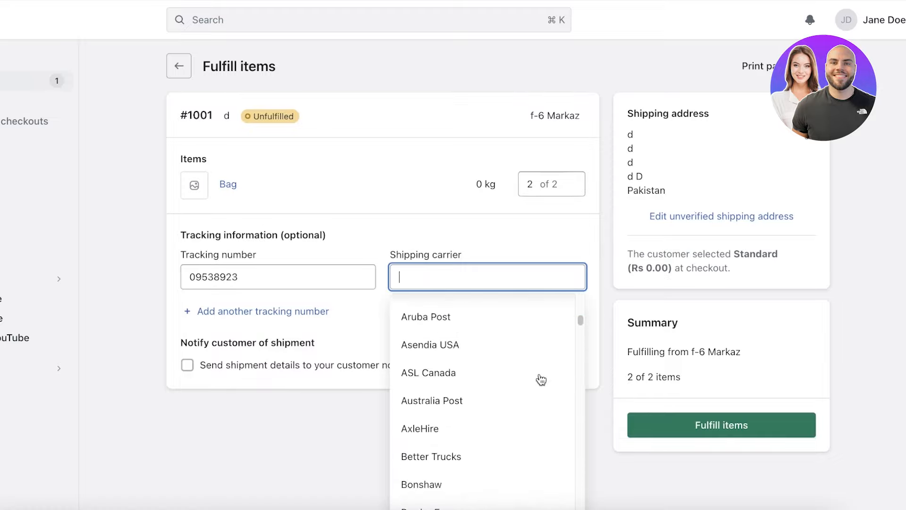
scroll("down", 3)
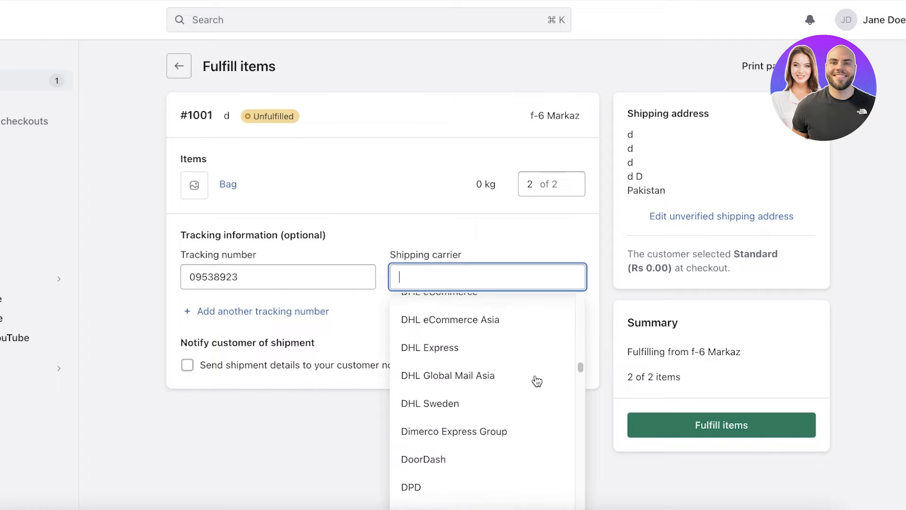
scroll("down", 3)
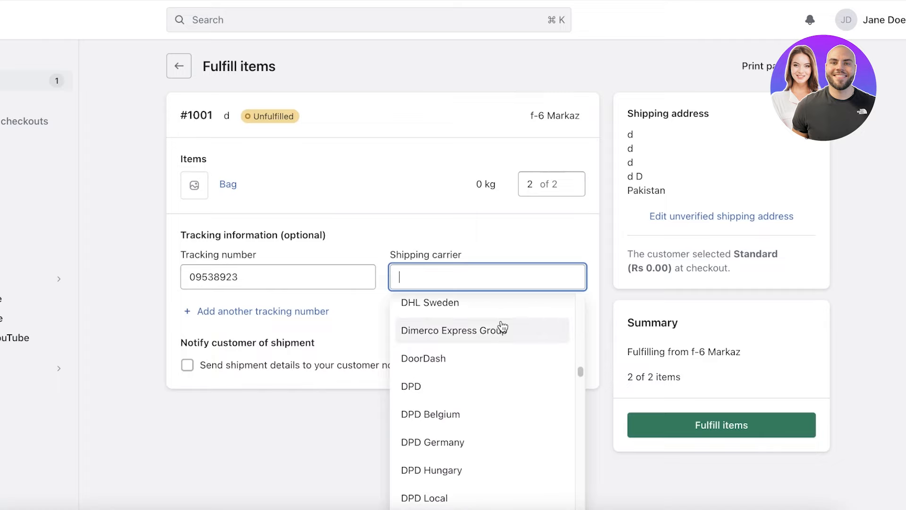
type("tc")
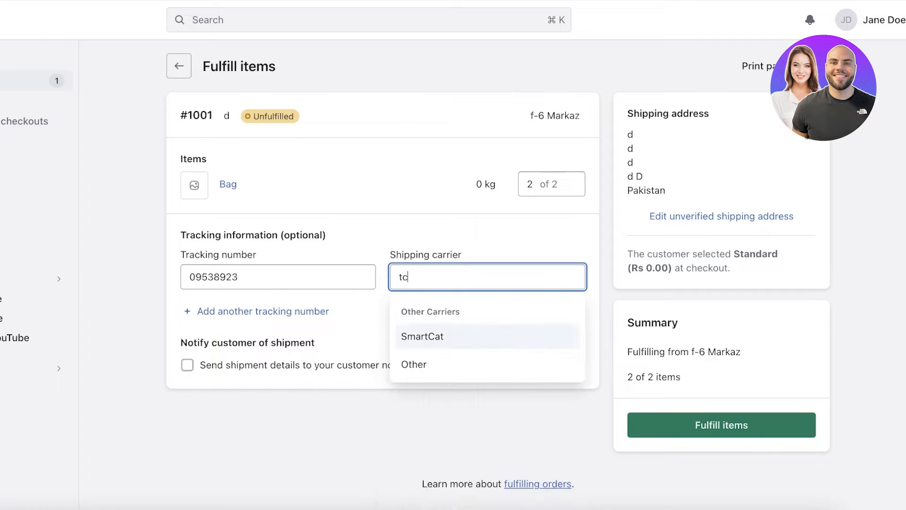
Set the carrier to Other and choose to send shipment details to the customer.
left_click(414, 364)
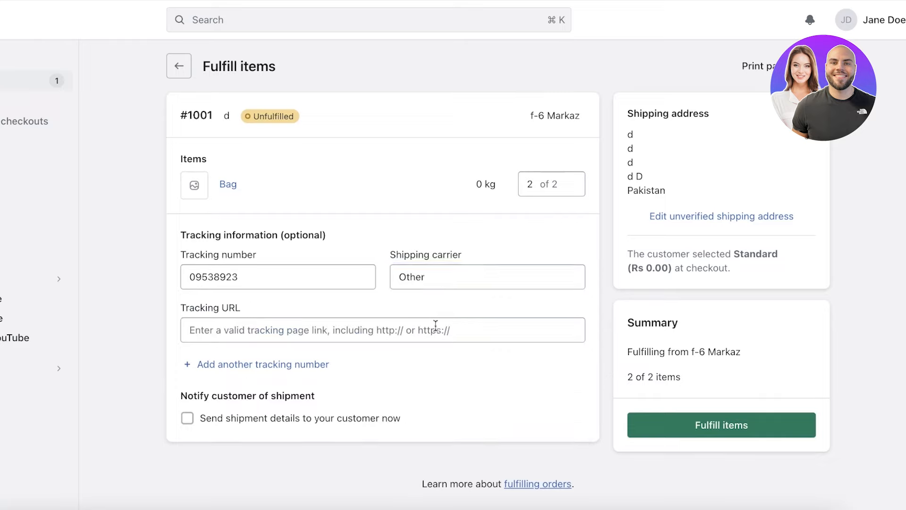
left_click(350, 330)
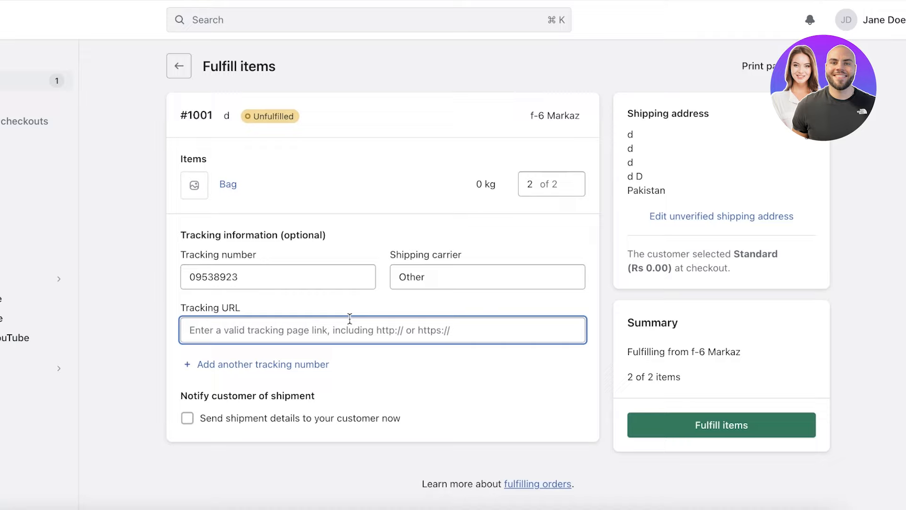
left_click(278, 278)
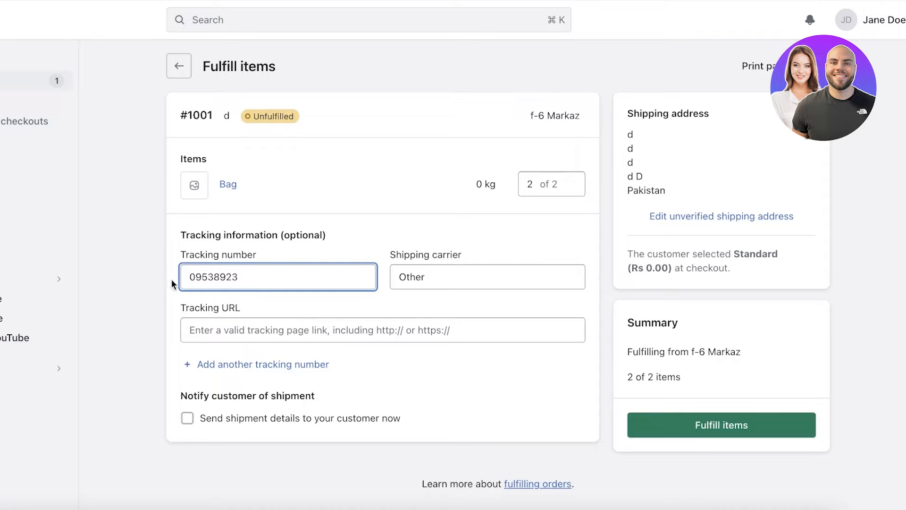
mouse_move(246, 274)
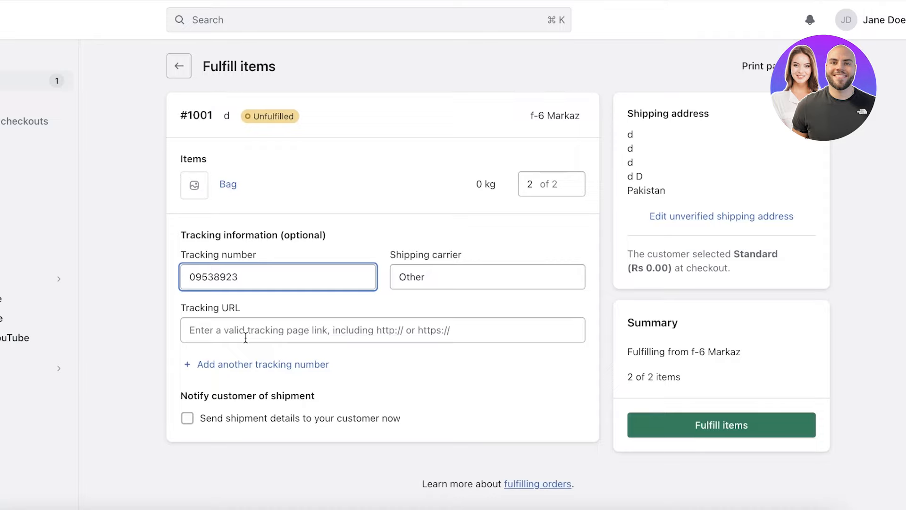
left_click(186, 418)
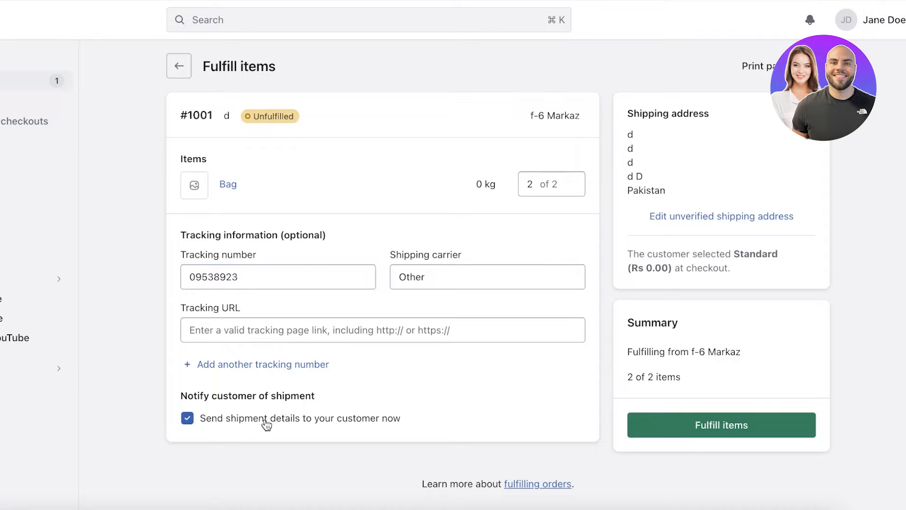
mouse_move(324, 432)
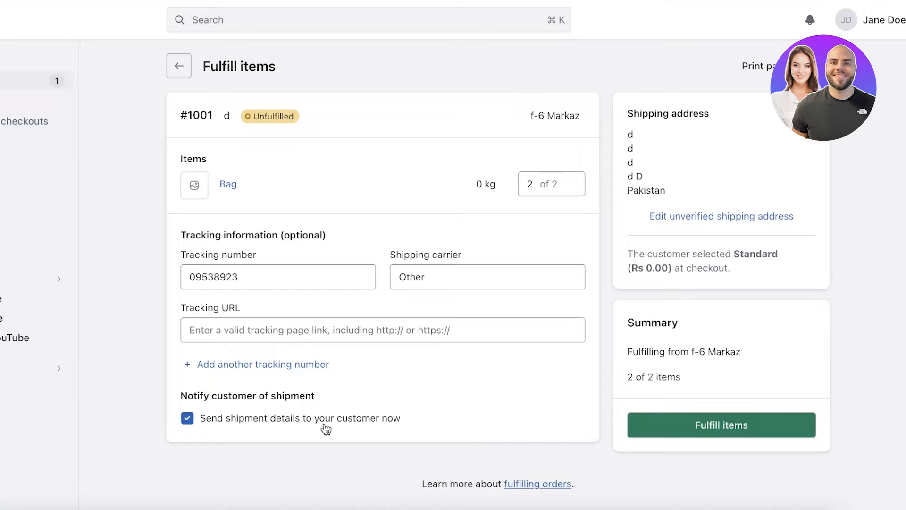
mouse_move(332, 425)
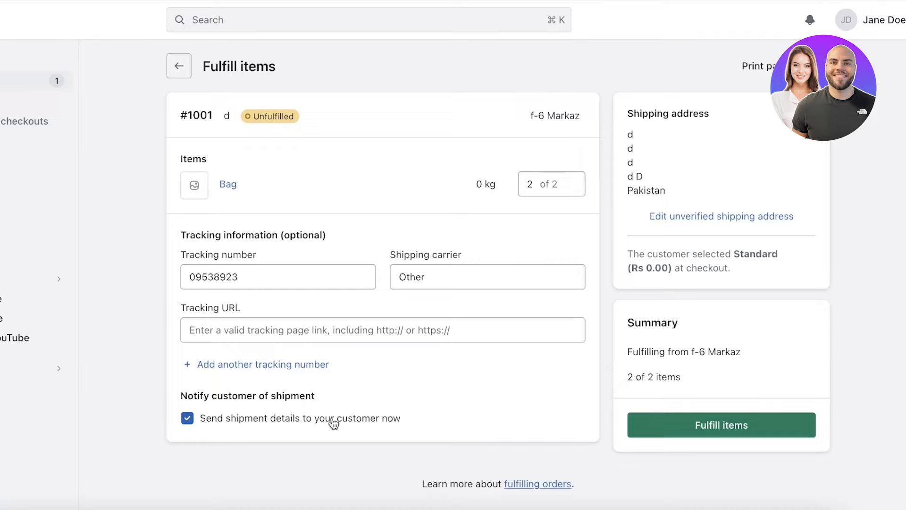
mouse_move(502, 188)
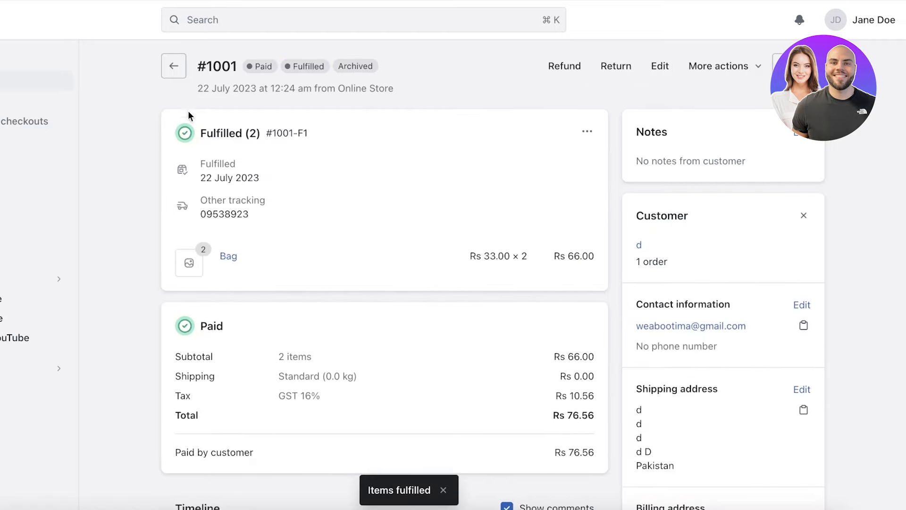
Back on Orders, view the Closed tab listing #1001 as Paid and Fulfilled.
left_click(174, 66)
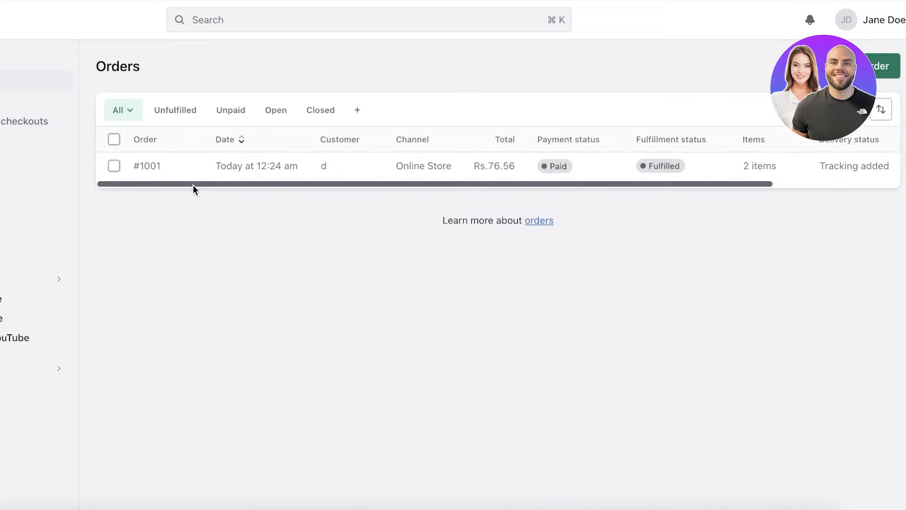
scroll("right", 3)
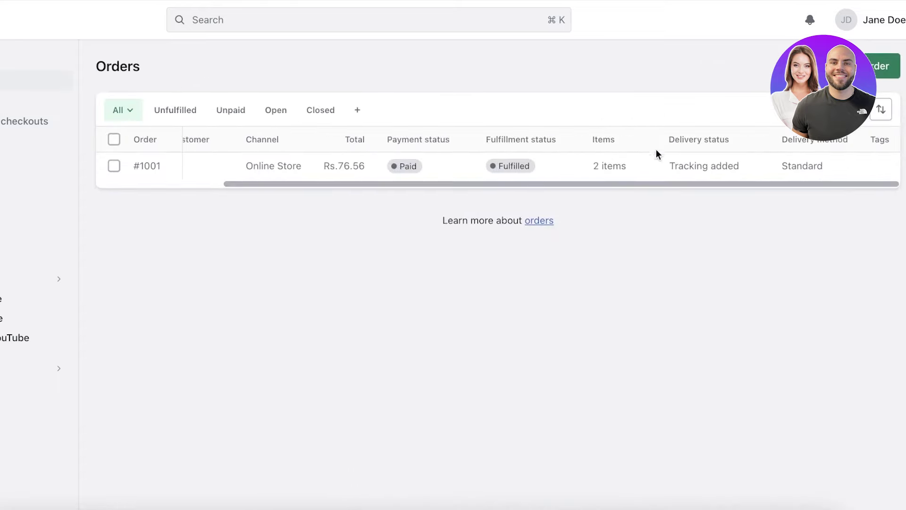
left_click(704, 165)
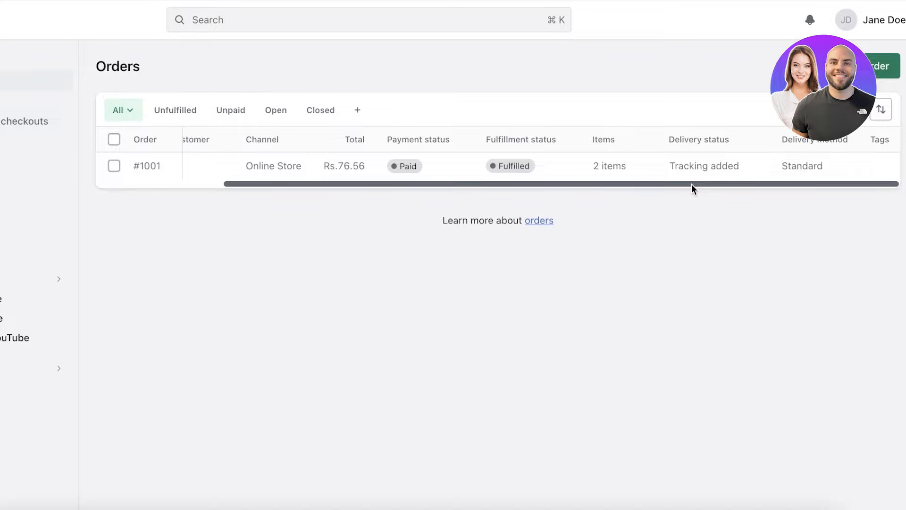
left_click(320, 110)
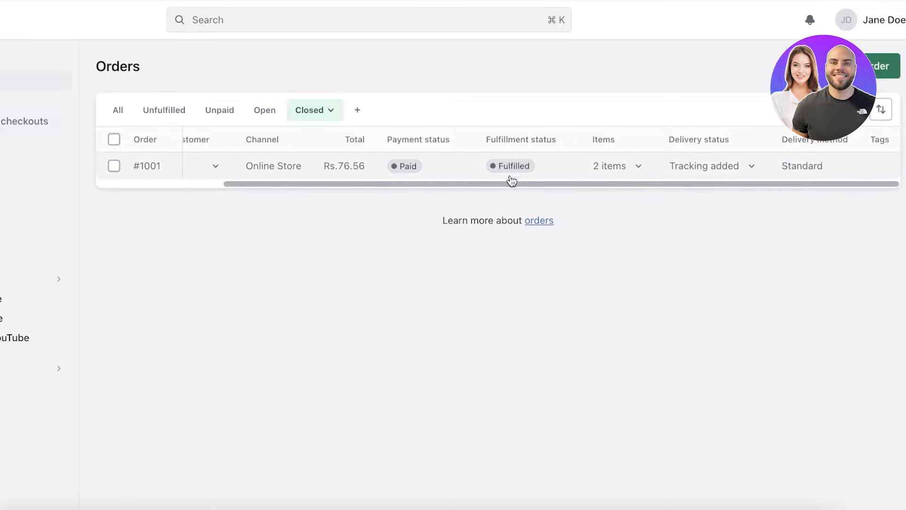
left_click(316, 110)
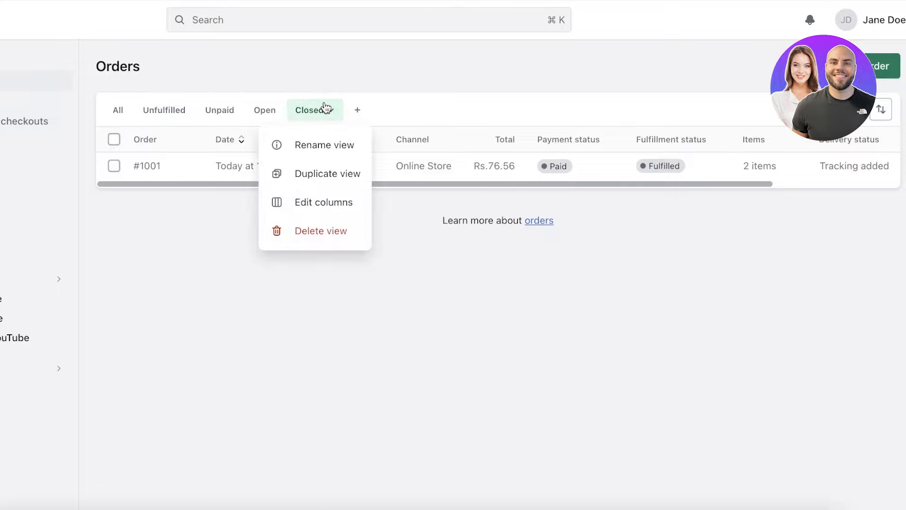
left_click(418, 109)
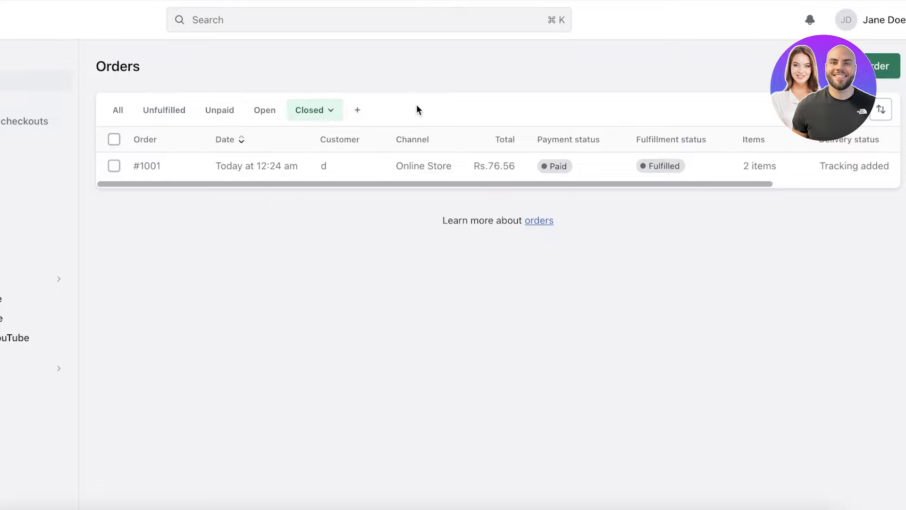
mouse_move(357, 110)
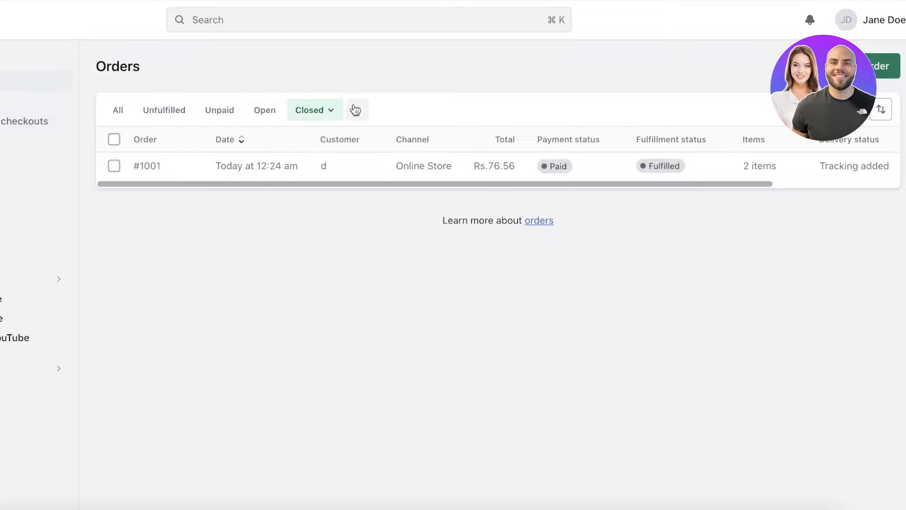
Create an order view named 'Returns/Exchange', then switch back to the All tab.
left_click(356, 110)
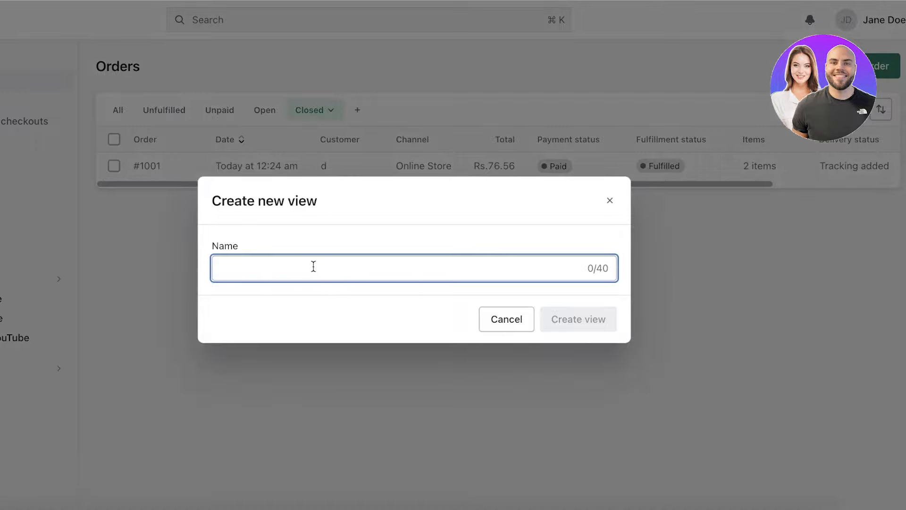
type("Returns/Exchange")
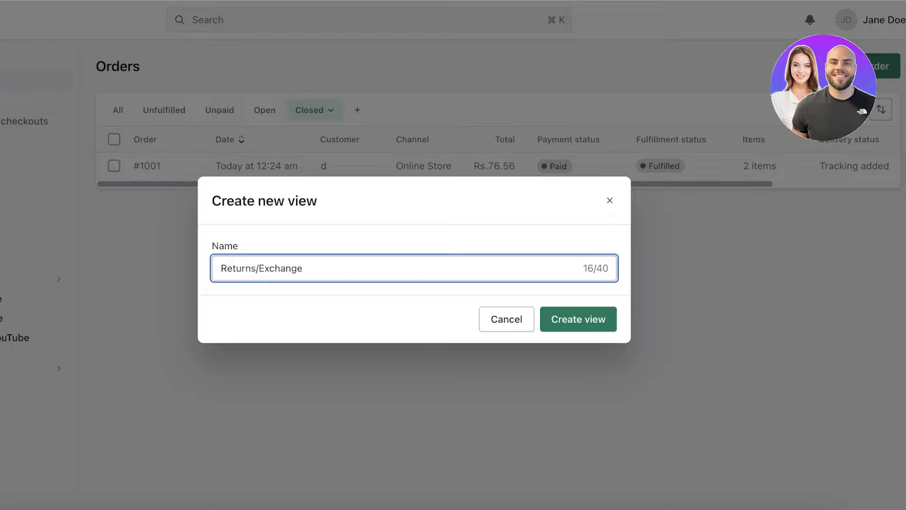
left_click(579, 319)
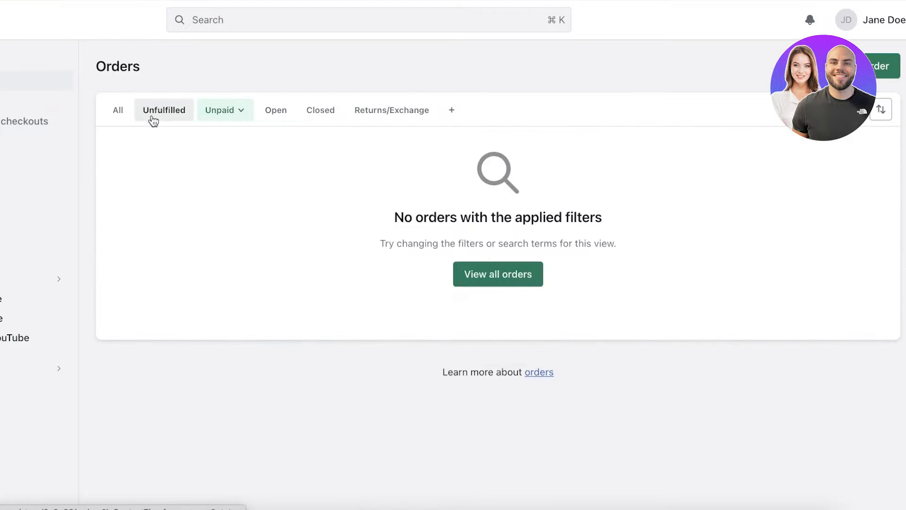
left_click(118, 110)
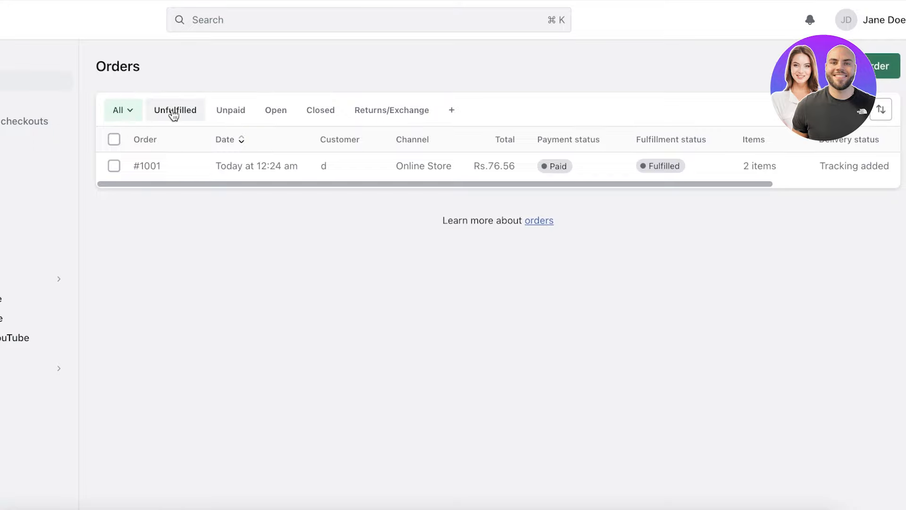
Open order #1001, glance at More actions, and review its Paid, Fulfilled, Archived status.
left_click(147, 165)
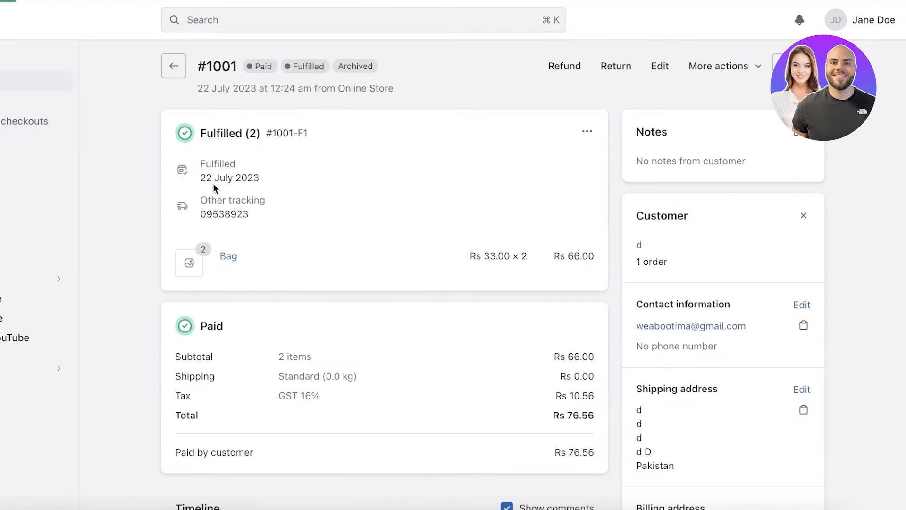
mouse_move(205, 238)
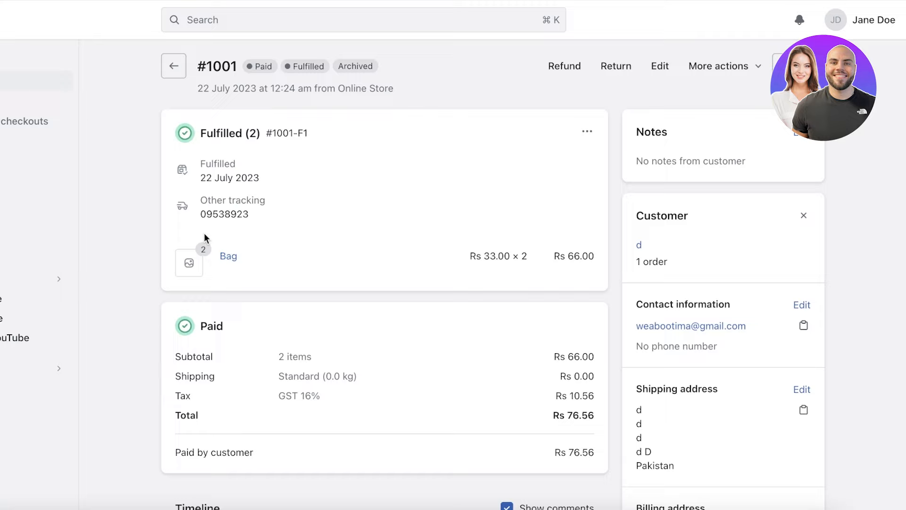
mouse_move(195, 252)
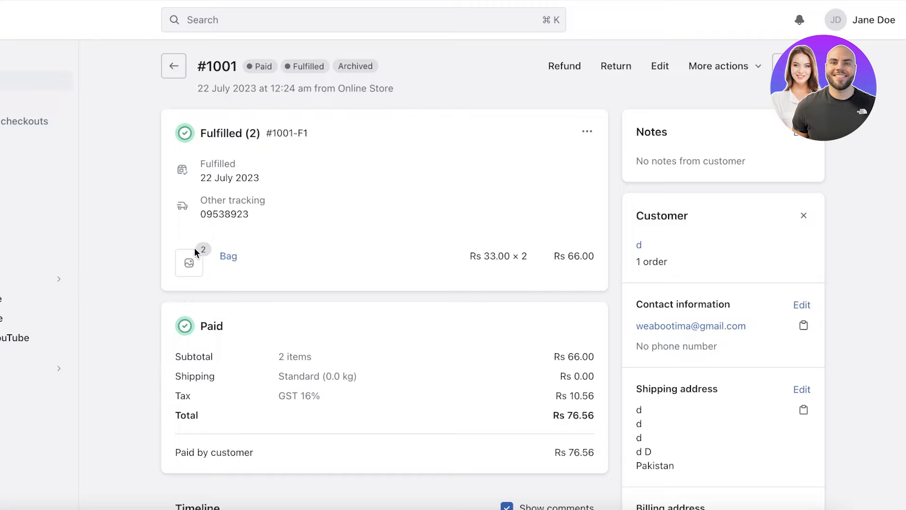
mouse_move(192, 252)
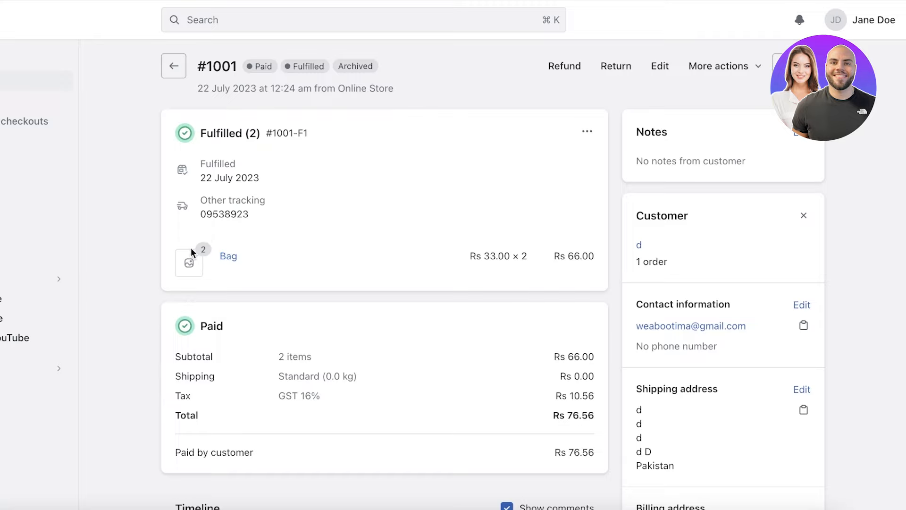
mouse_move(232, 199)
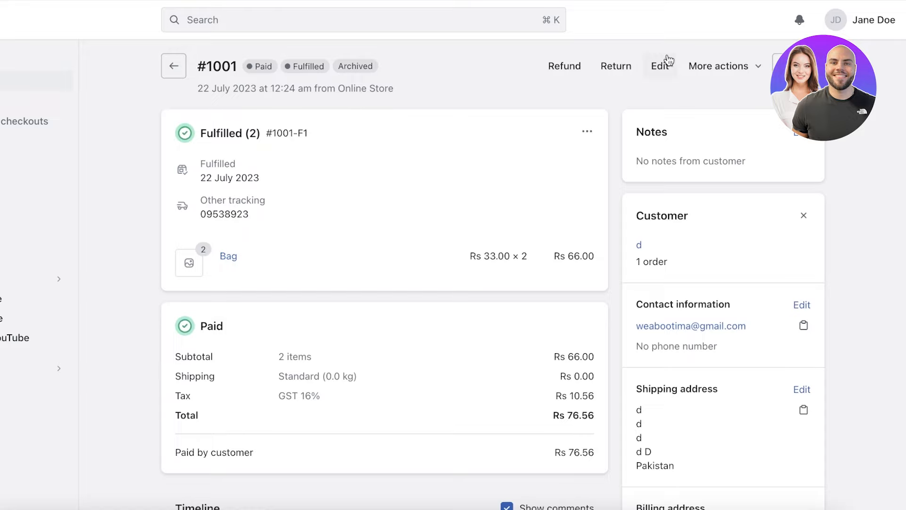
left_click(724, 65)
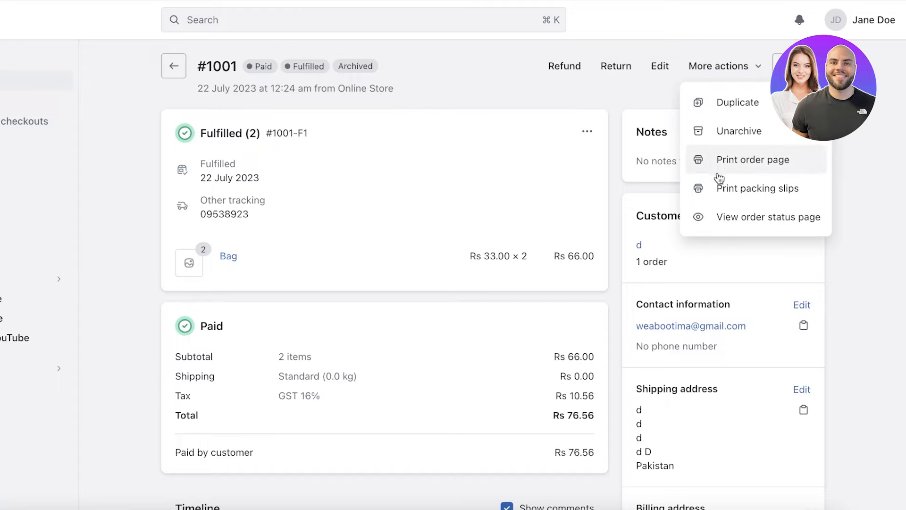
mouse_move(616, 72)
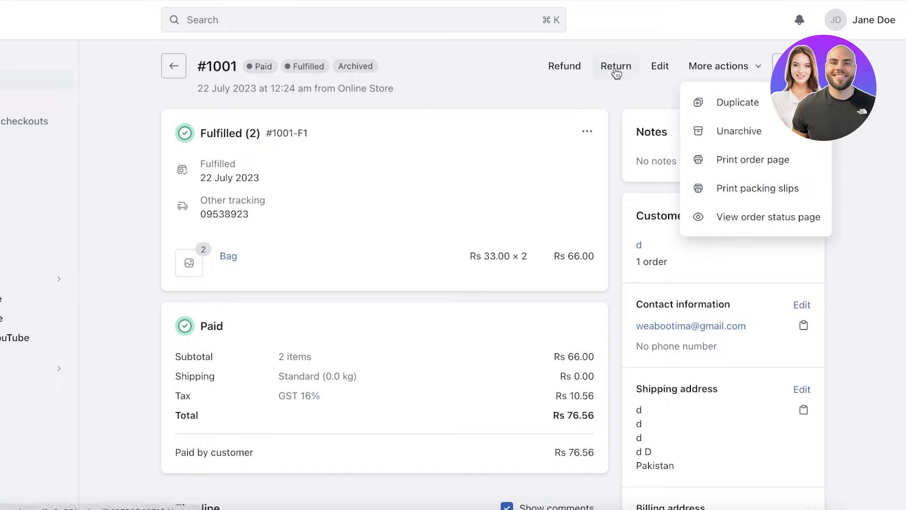
left_click(627, 93)
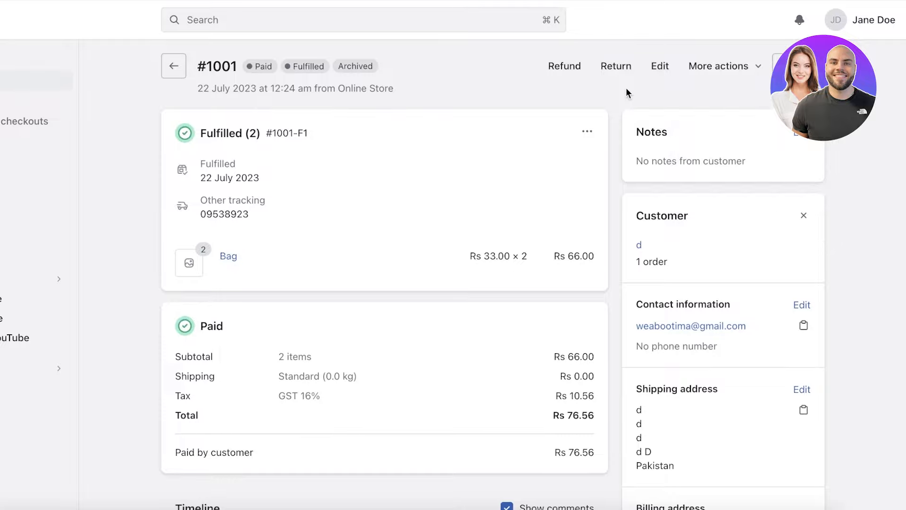
mouse_move(618, 86)
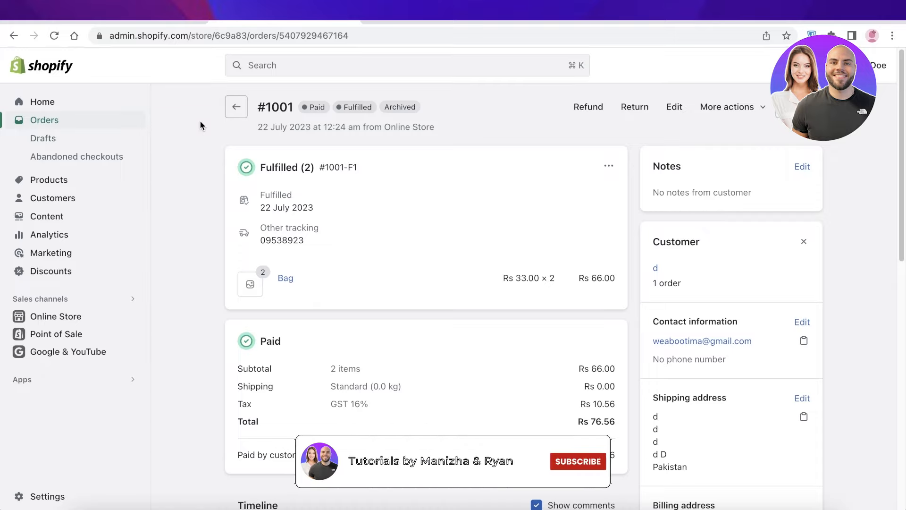
left_click(578, 461)
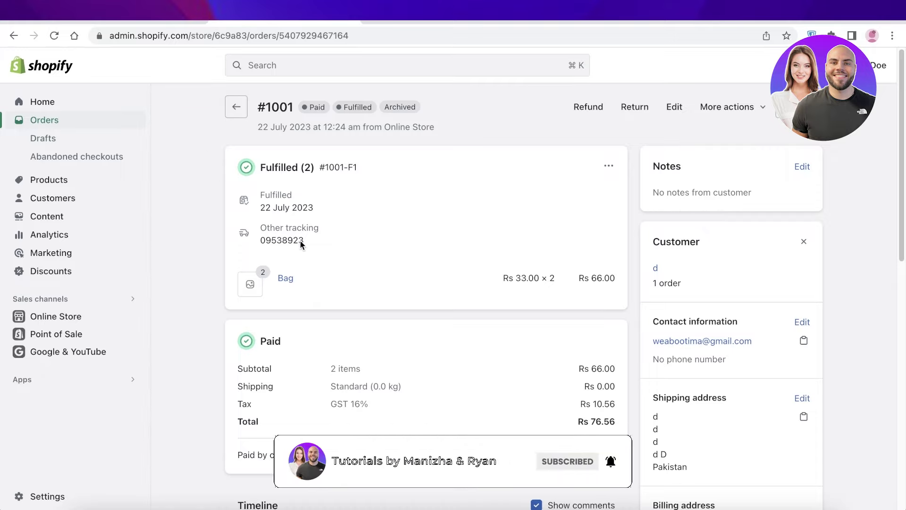